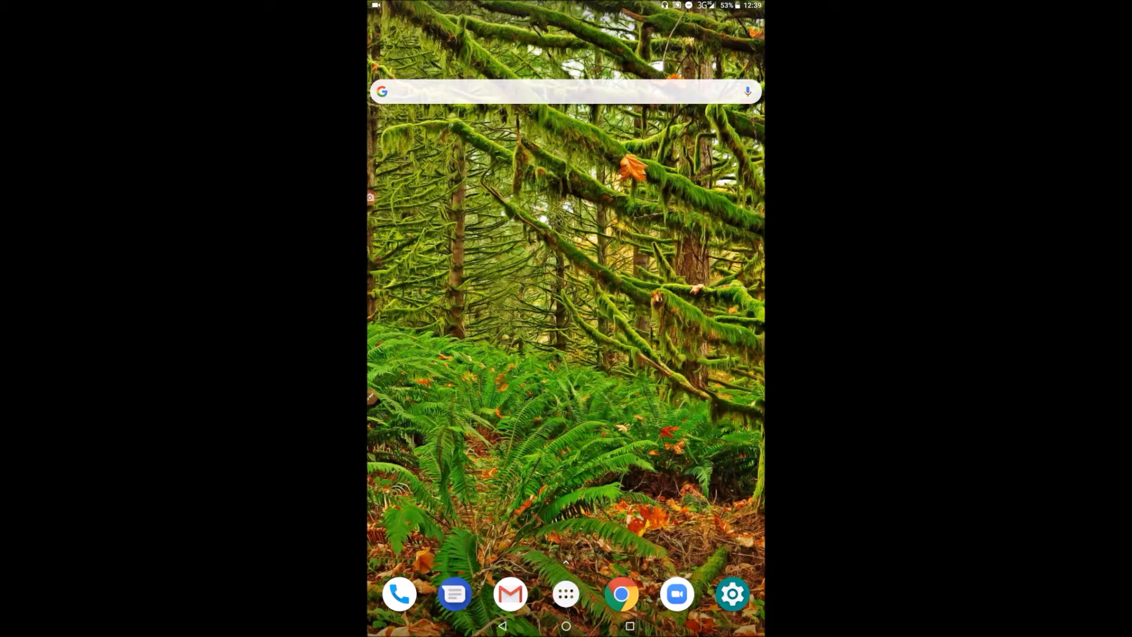
- Open the app drawer from the dock to list all installed apps
{"action": "left_click", "coordinate": [565, 593]}
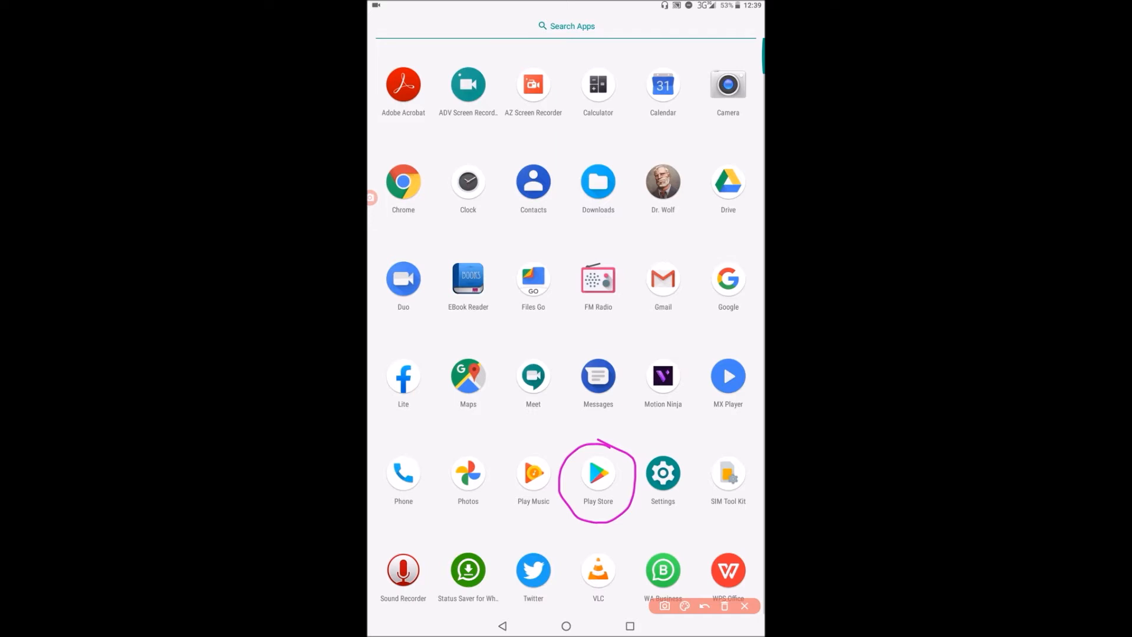
- Launch the Play Store and search for 'Google classroom'
{"action": "left_click", "coordinate": [598, 472]}
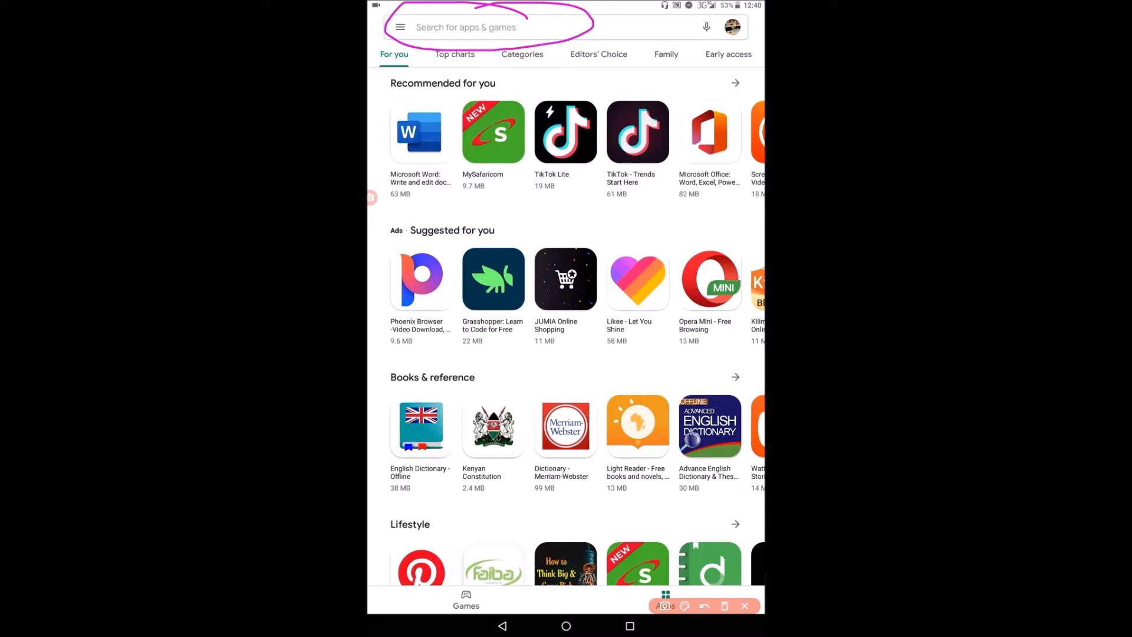
{"action": "left_click", "coordinate": [477, 26]}
{"action": "type", "text": "Google classroom"}
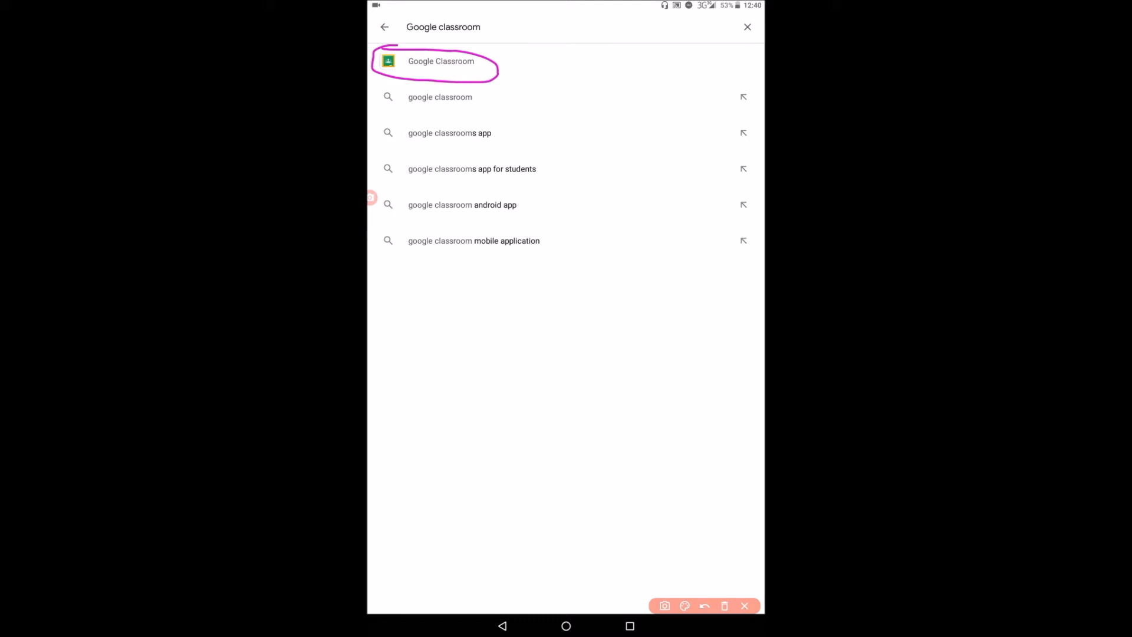
{"action": "left_click", "coordinate": [724, 605]}
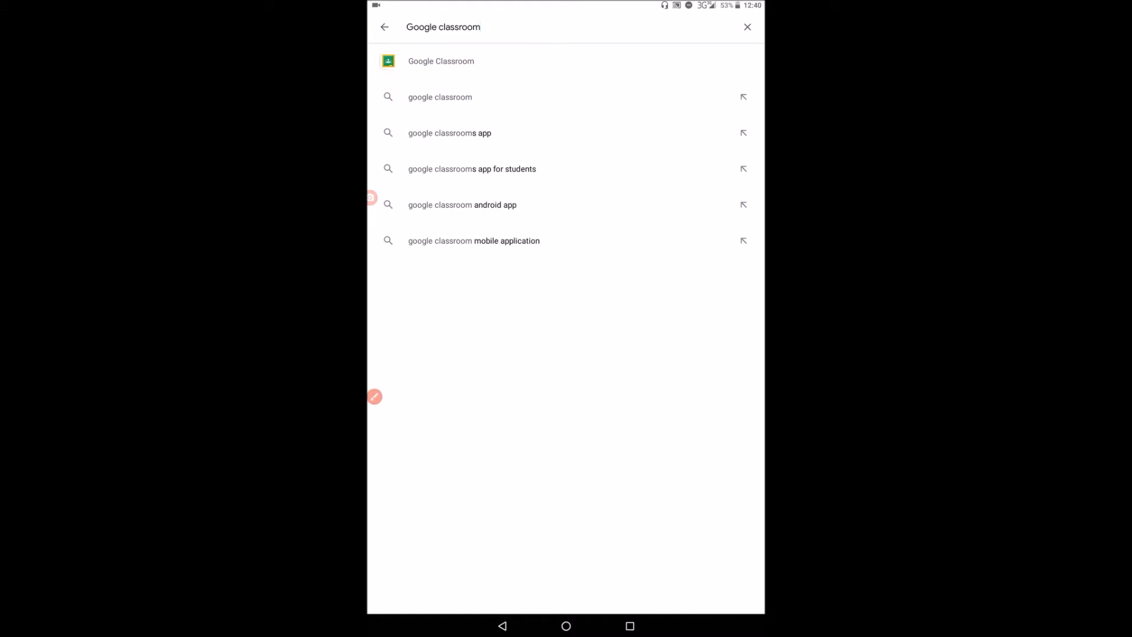
- Open the Google Classroom listing to view its size, rating and reviews
{"action": "left_click", "coordinate": [441, 61]}
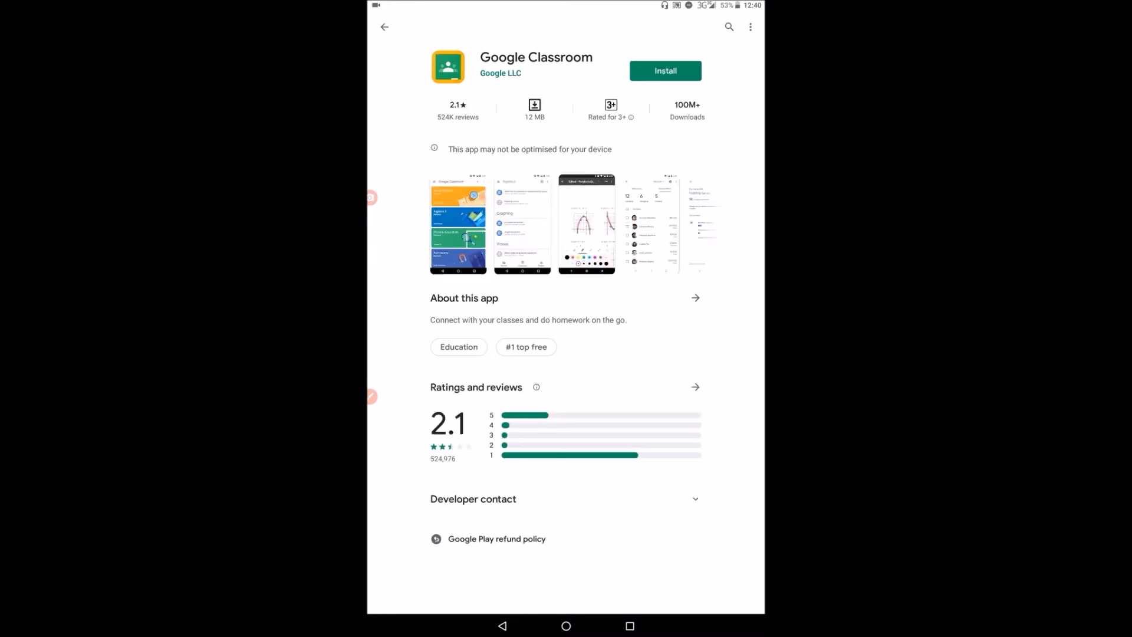
{"action": "scroll", "scroll_direction": "down", "scroll_amount": 3}
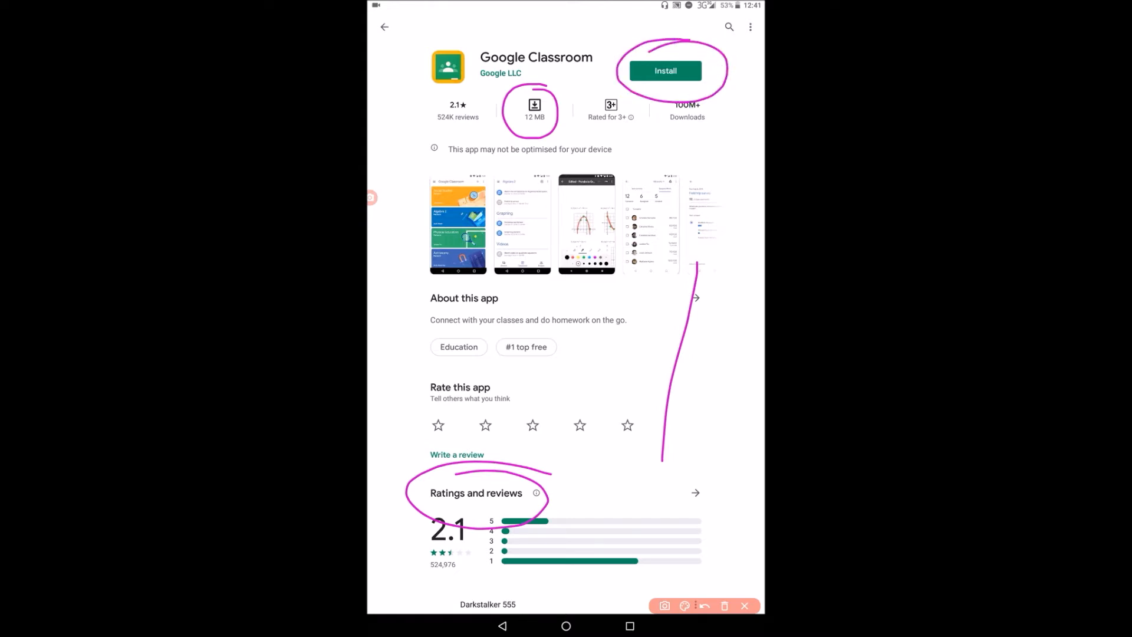
{"action": "left_click", "coordinate": [723, 604]}
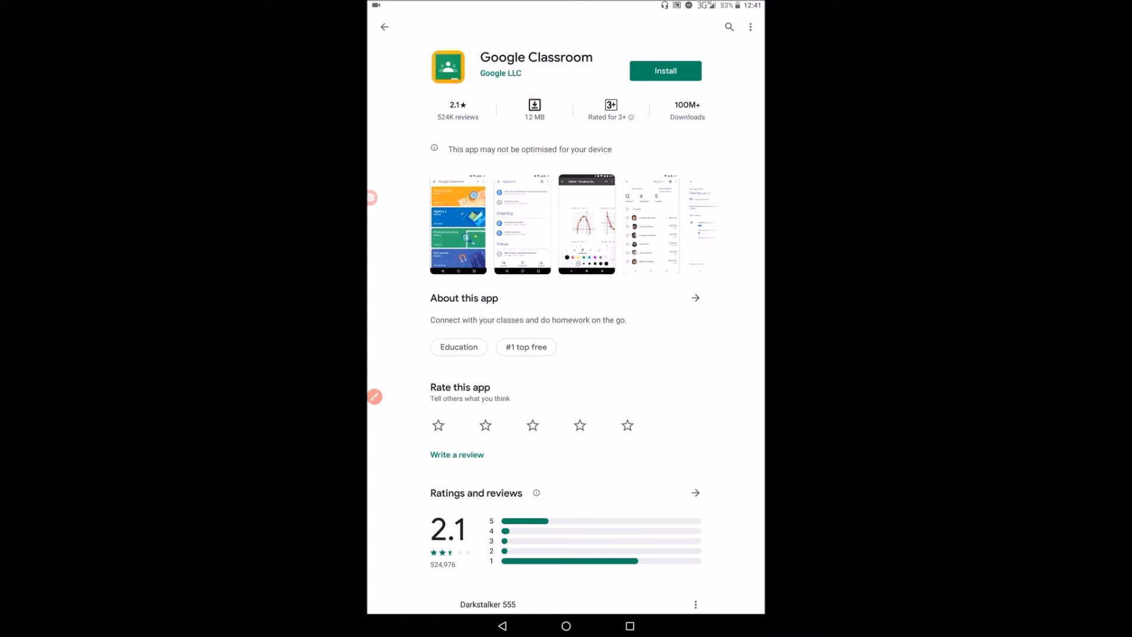
- Install Google Classroom and wait for the download and installation to complete
{"action": "left_click", "coordinate": [663, 71]}
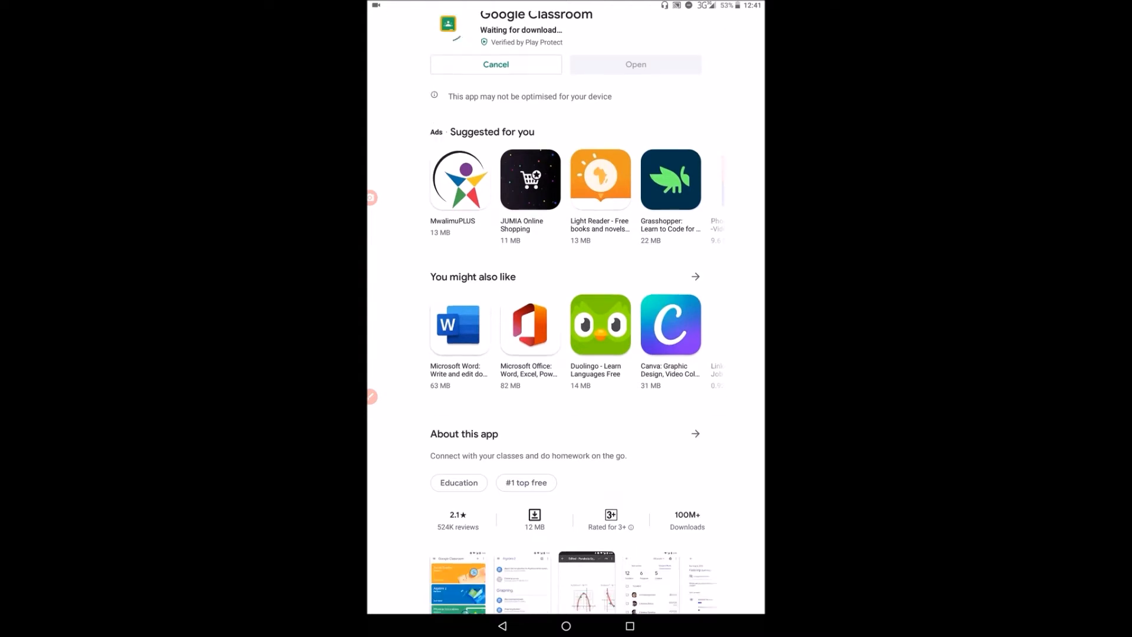
{"action": "scroll", "scroll_direction": "down", "scroll_amount": 3}
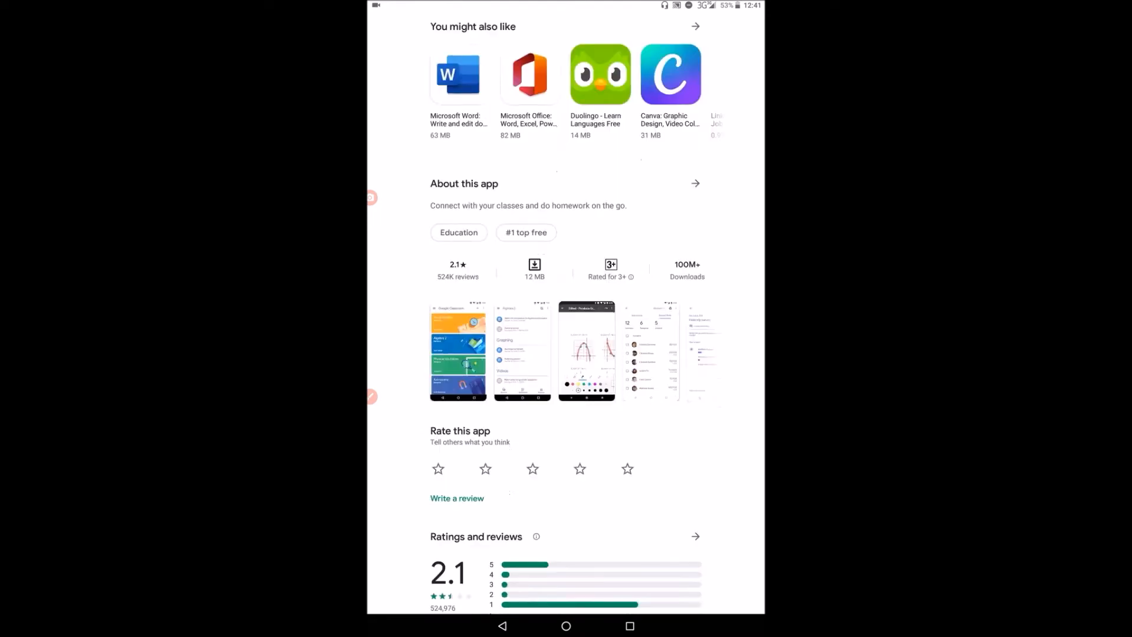
{"action": "scroll", "scroll_direction": "down", "scroll_amount": 3}
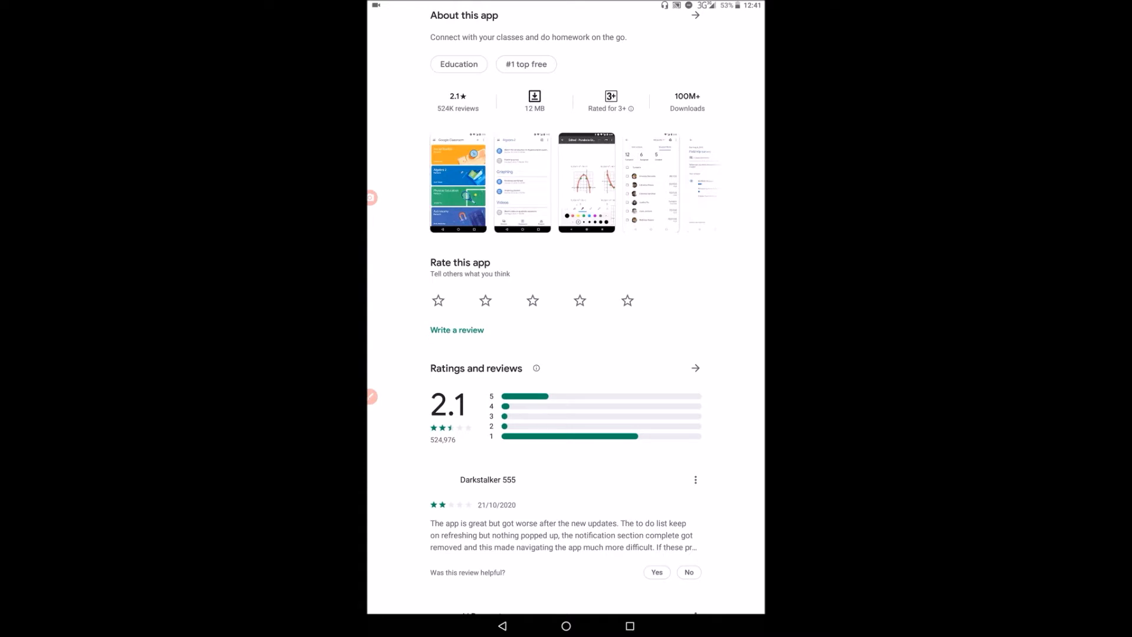
{"action": "scroll", "scroll_direction": "down", "scroll_amount": 3}
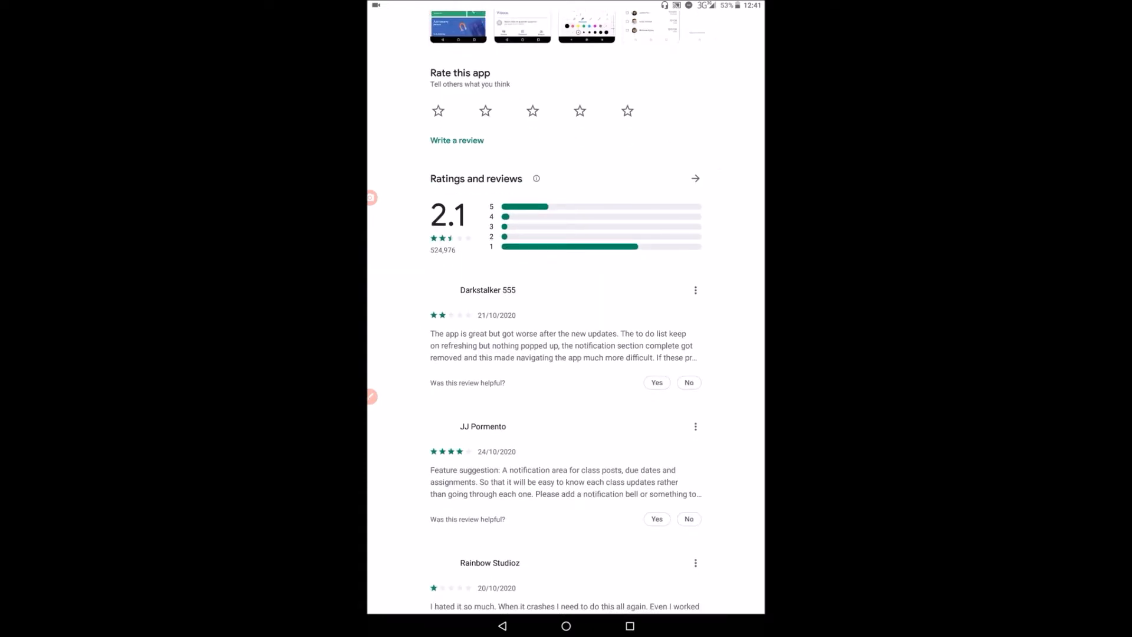
{"action": "scroll", "scroll_direction": "down", "scroll_amount": 3}
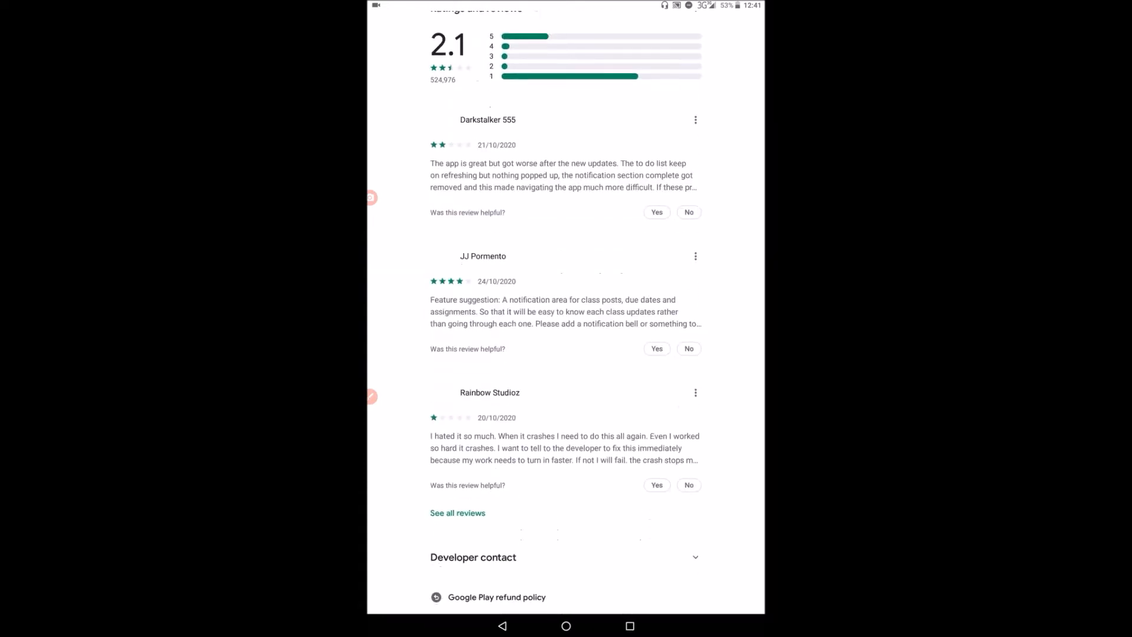
{"action": "scroll", "scroll_direction": "up", "scroll_amount": 3}
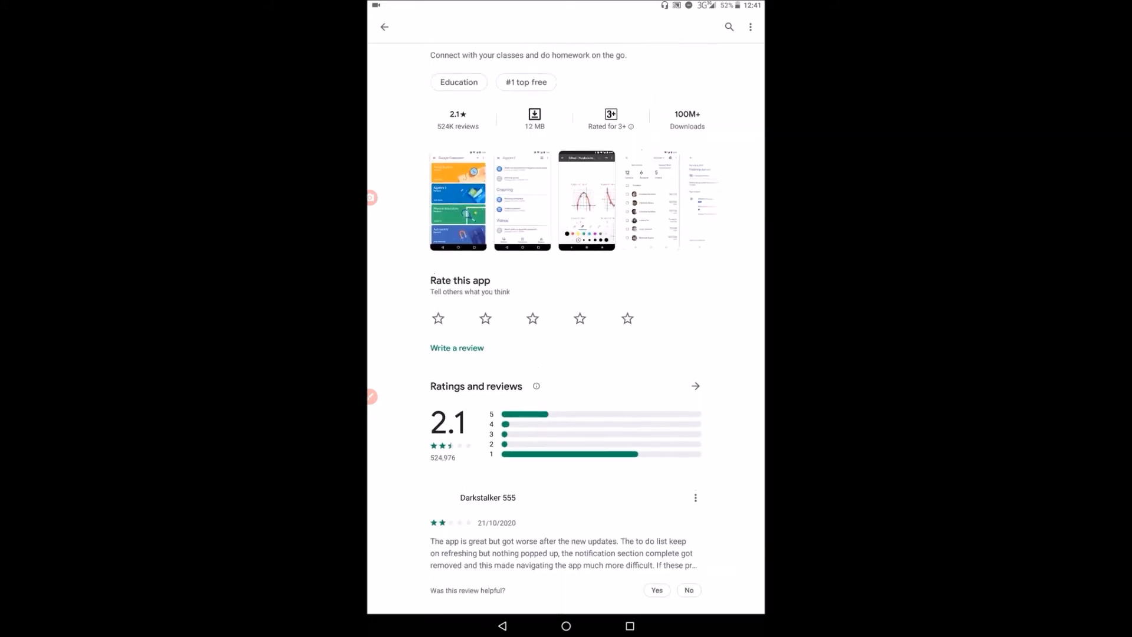
{"action": "scroll", "scroll_direction": "up", "scroll_amount": 3}
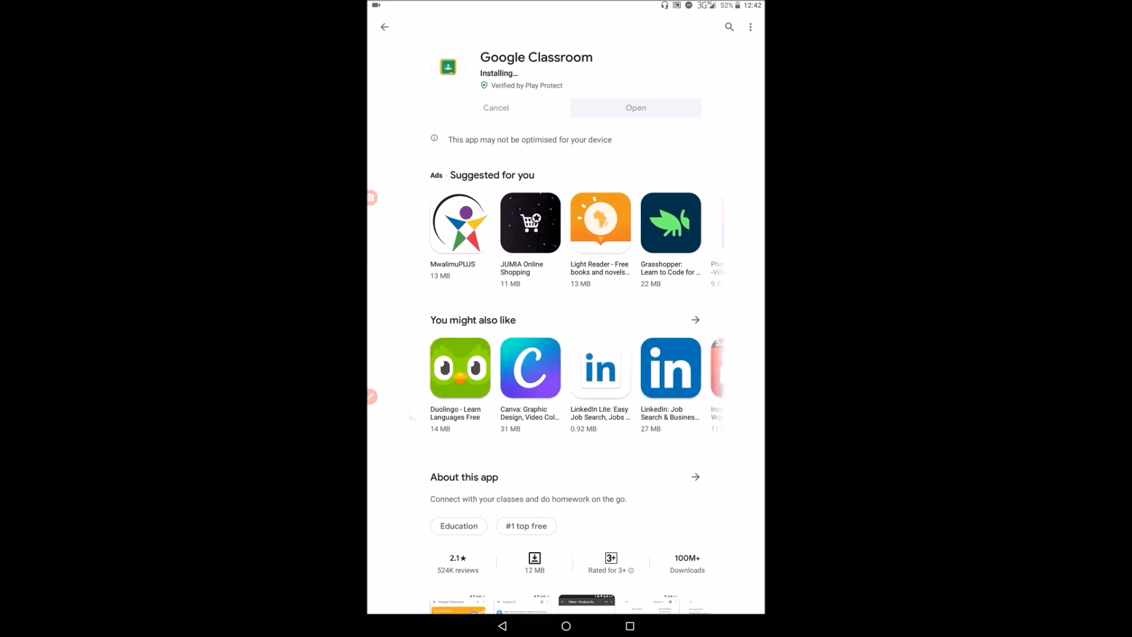
{"action": "scroll", "scroll_direction": "left", "scroll_amount": 3}
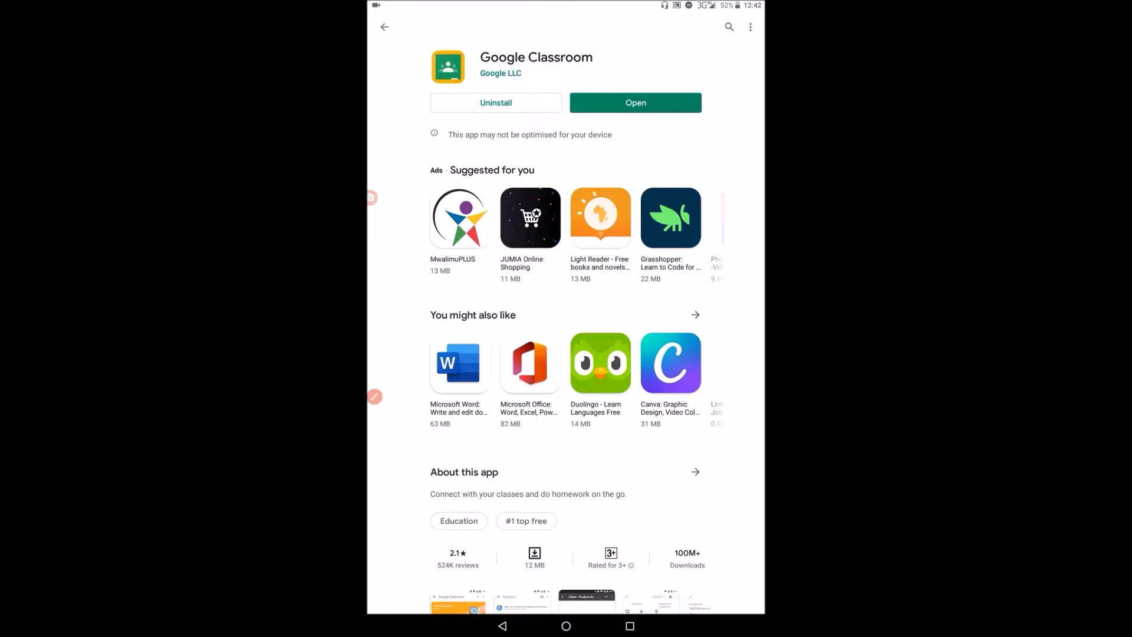
- Open Google Classroom from its Play Store page
{"action": "left_click", "coordinate": [634, 103]}
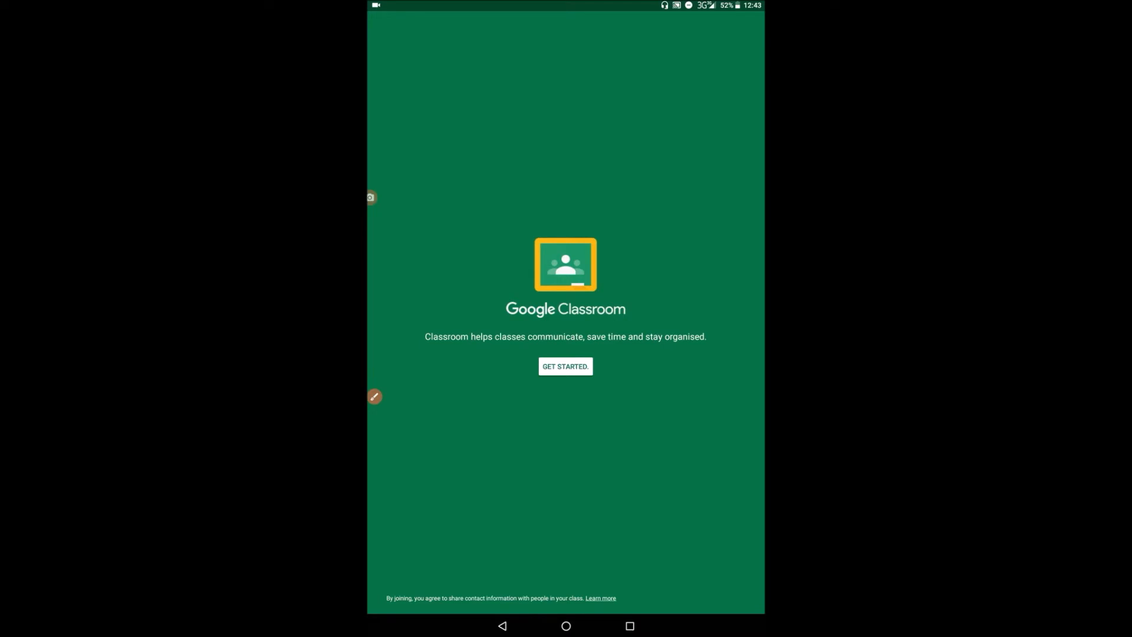
- Get started and confirm the first account in the account chooser
{"action": "left_click", "coordinate": [565, 366]}
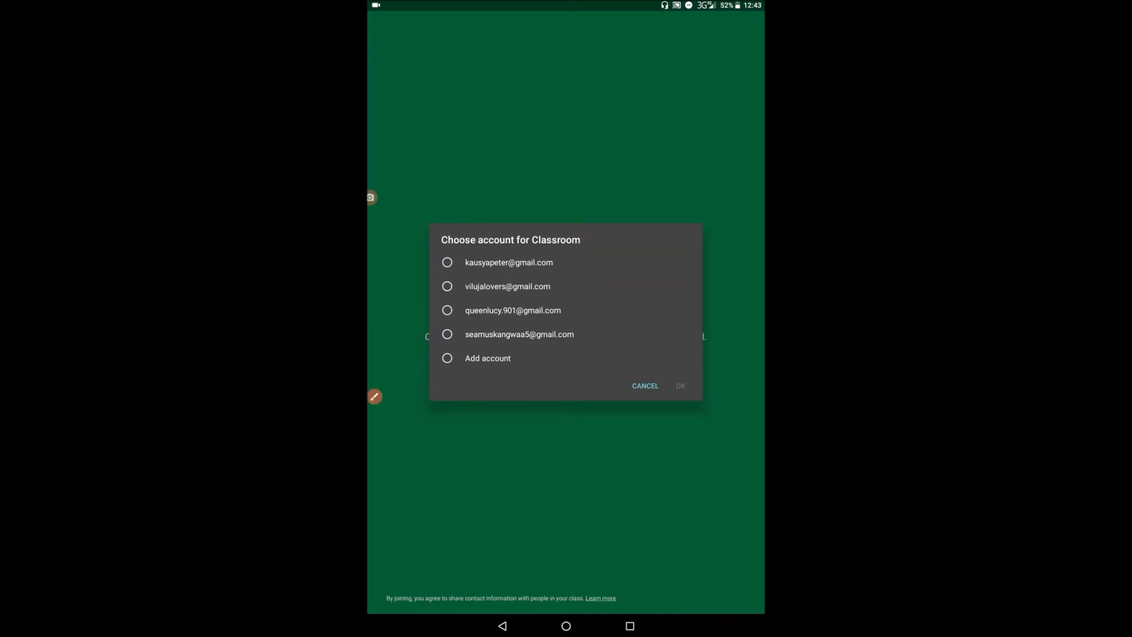
{"action": "left_click", "coordinate": [447, 262]}
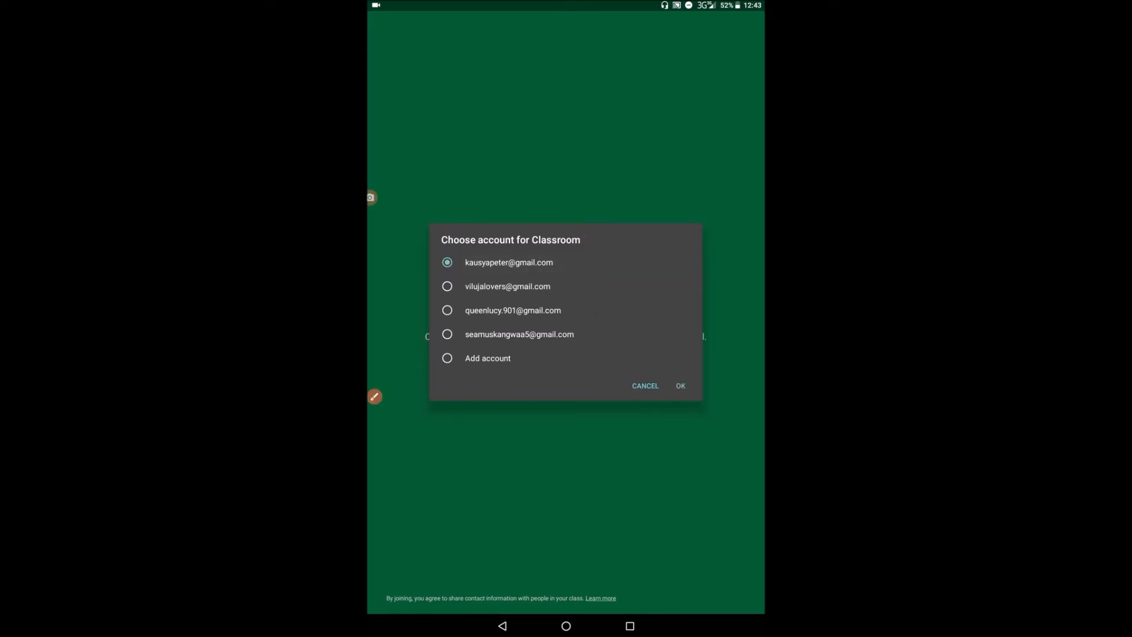
{"action": "left_click", "coordinate": [678, 385]}
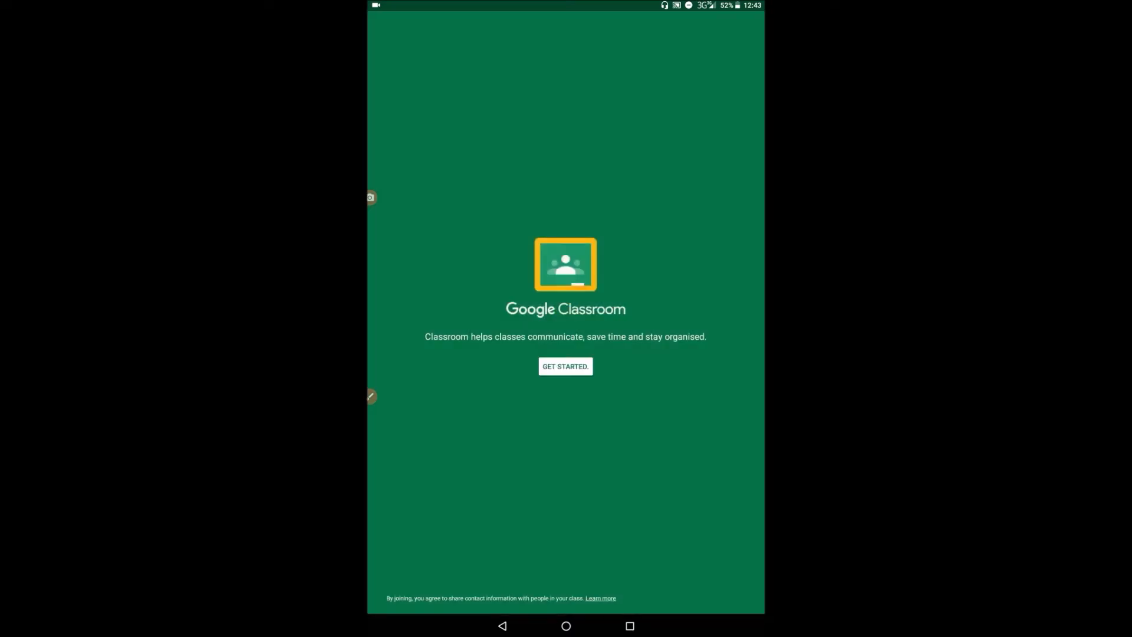
- Continue past the welcome screen to the empty Classroom home screen
{"action": "left_click", "coordinate": [565, 366]}
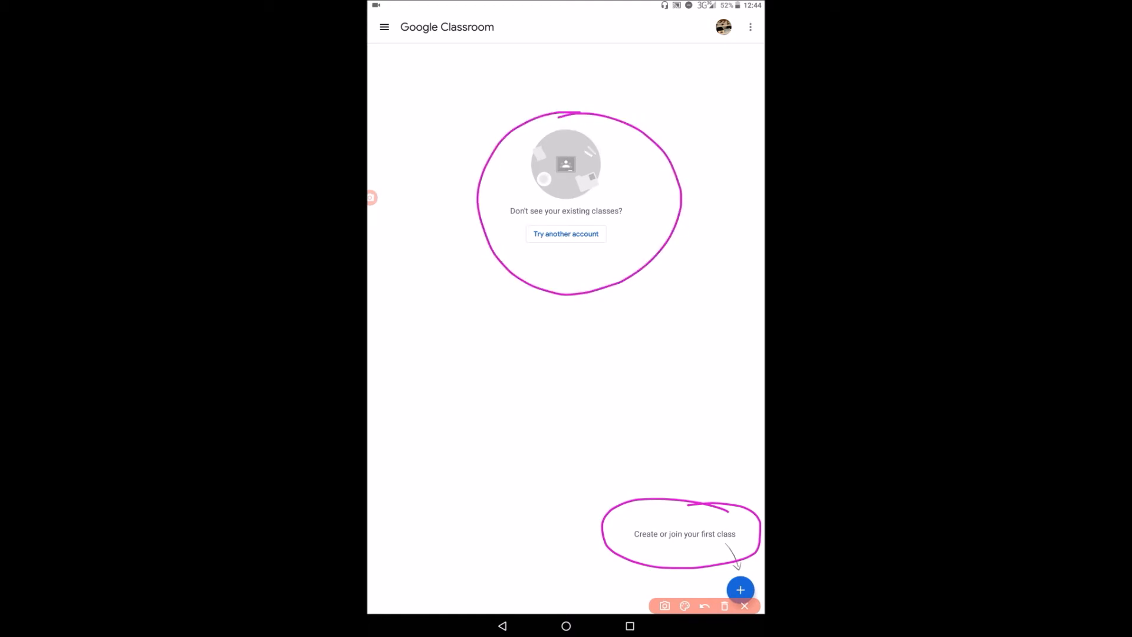
{"action": "left_click", "coordinate": [743, 606]}
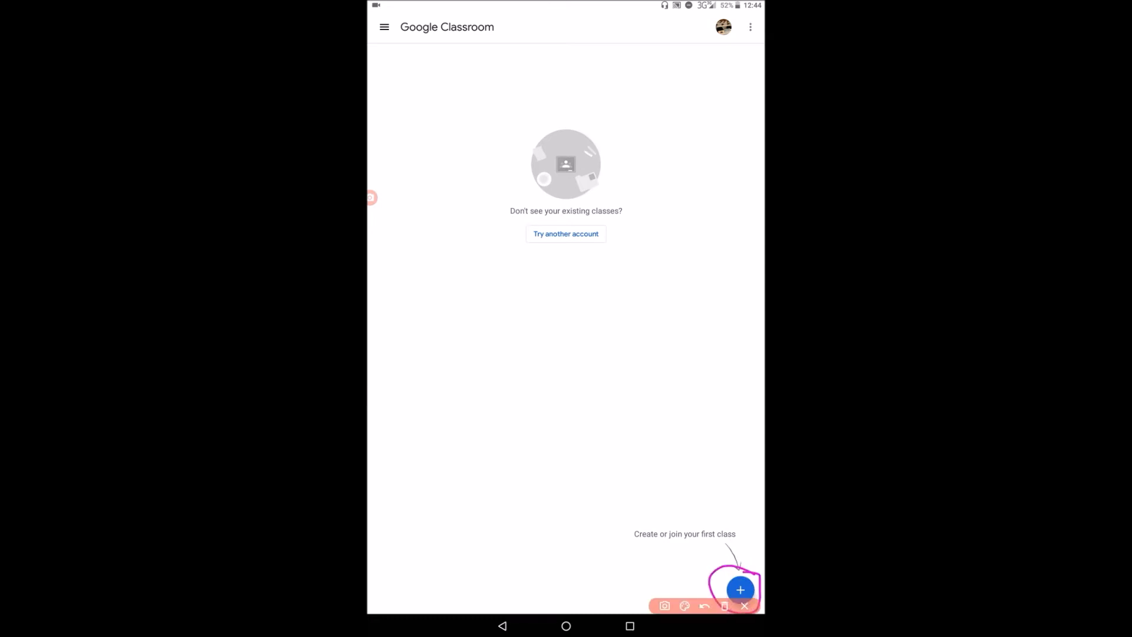
{"action": "left_click", "coordinate": [743, 605]}
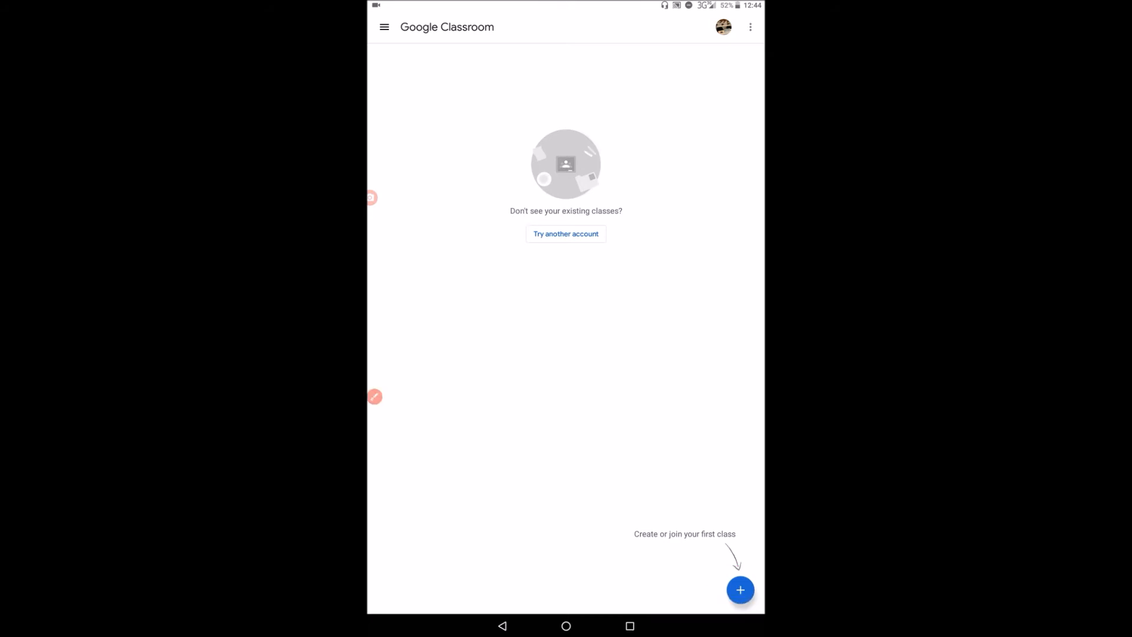
- Choose Create class from the + button's options
{"action": "left_click", "coordinate": [739, 589]}
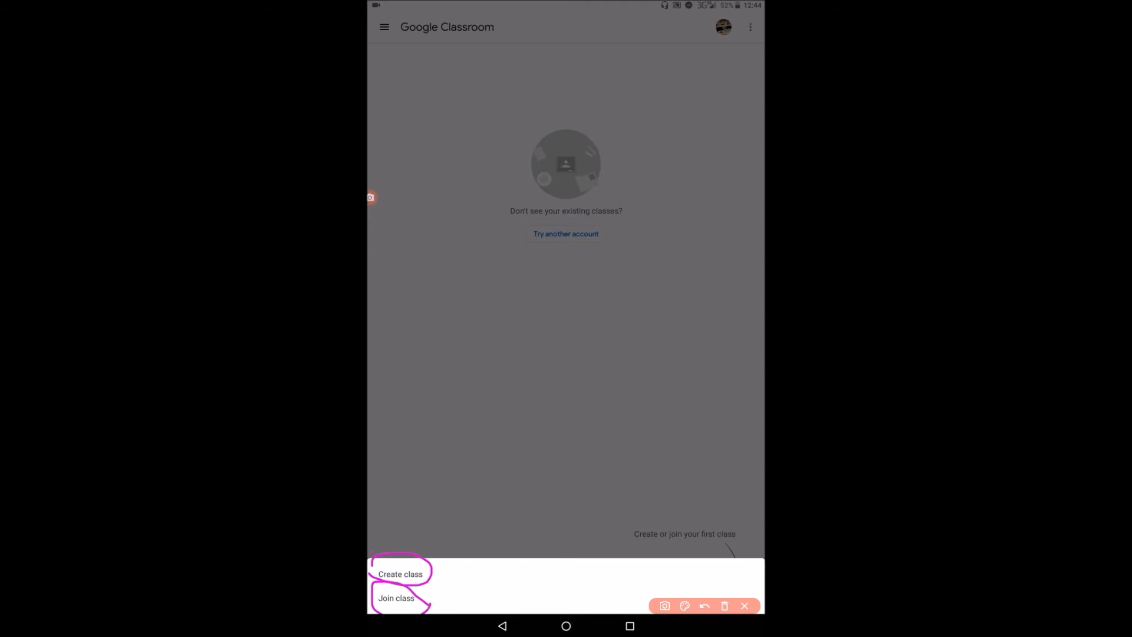
{"action": "left_click", "coordinate": [743, 605]}
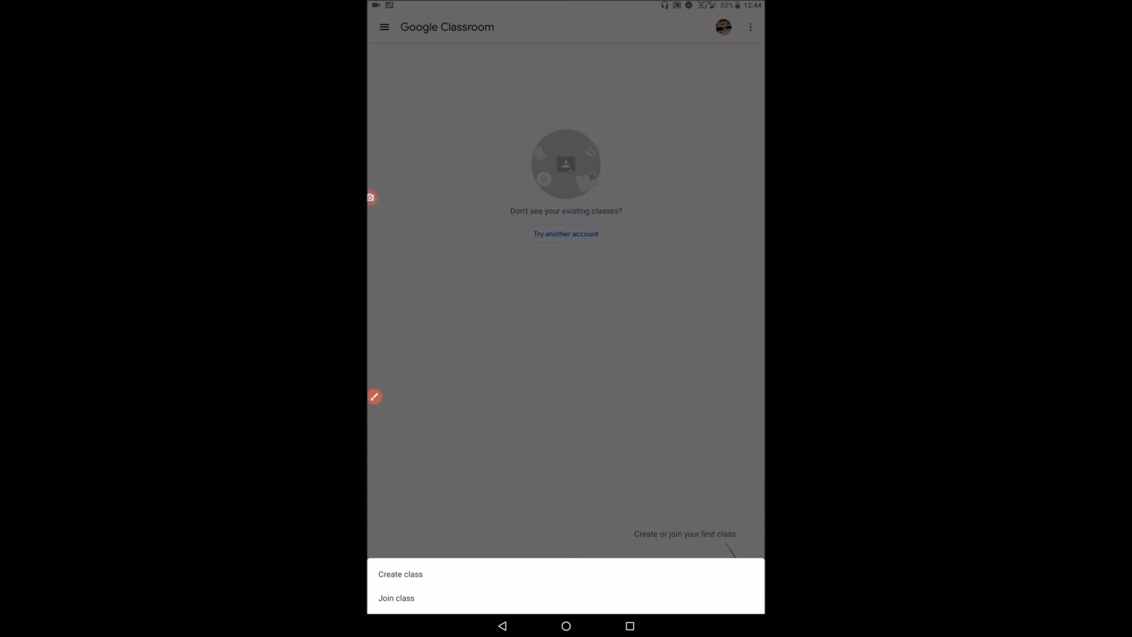
{"action": "left_click", "coordinate": [400, 573]}
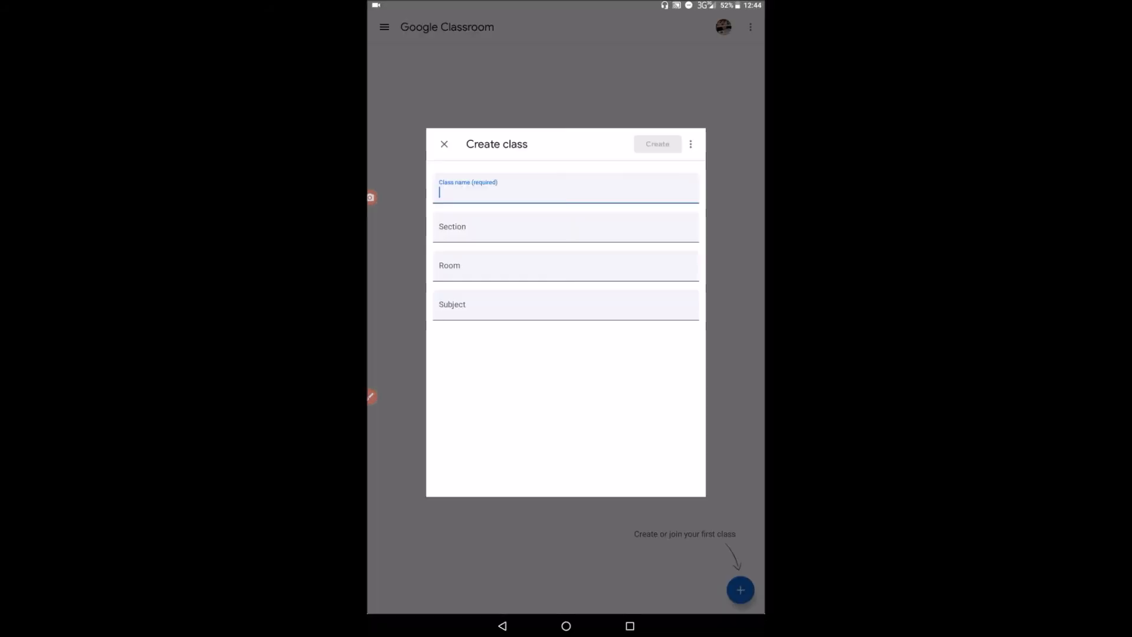
- Enter class name 'Google Classroom Training' and section 'How to install Google classroom application'
{"action": "left_click", "coordinate": [565, 191]}
{"action": "type", "text": "G"}
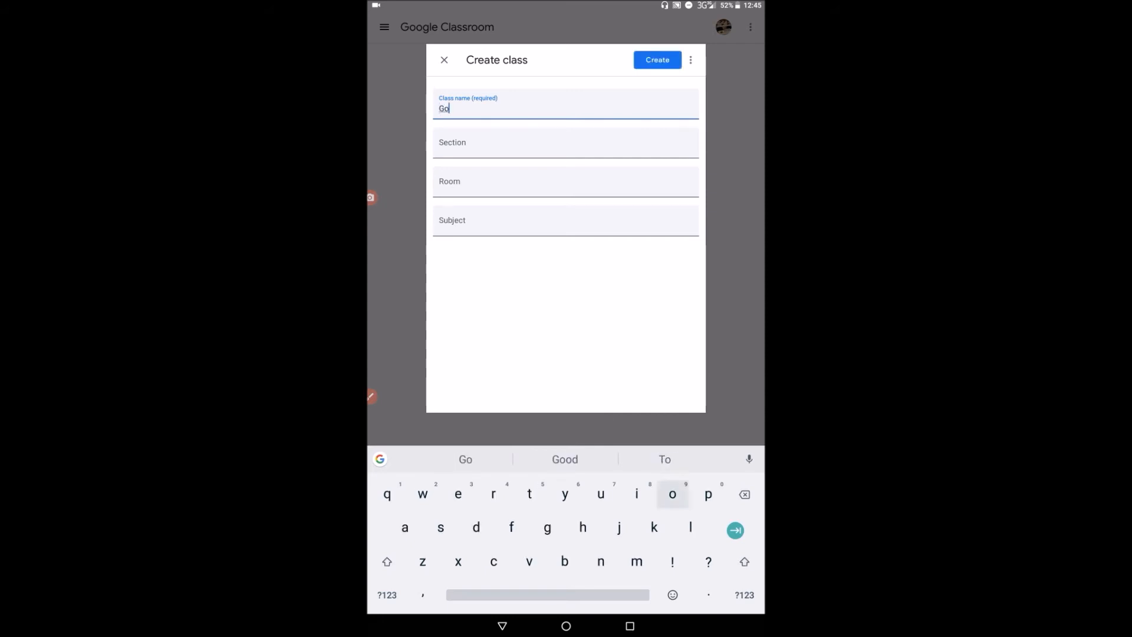
{"action": "type", "text": "ogle"}
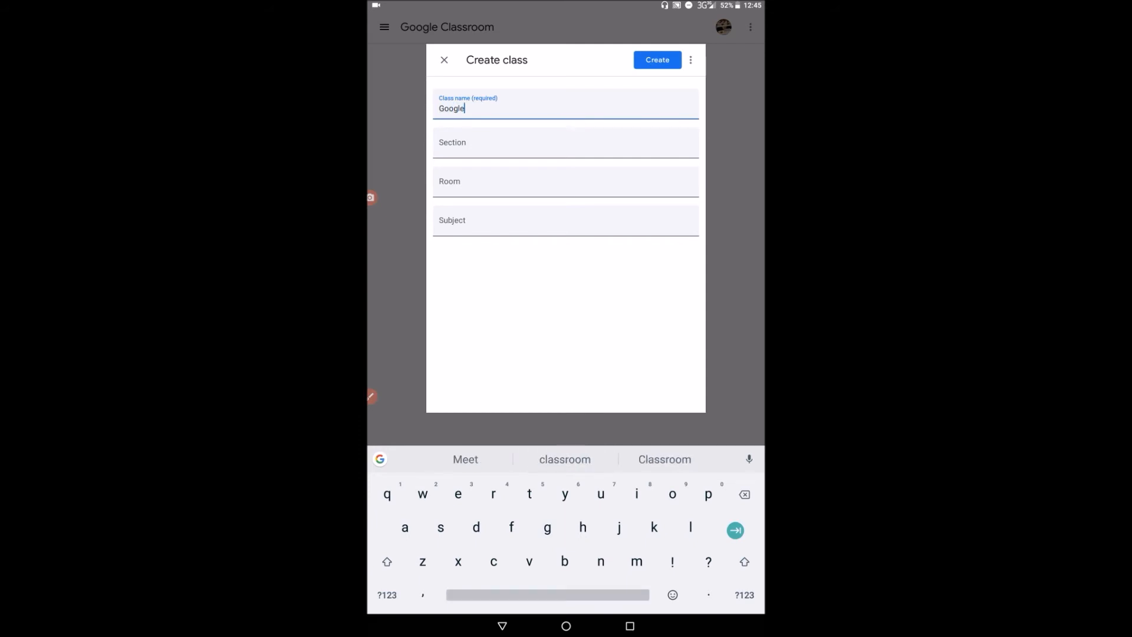
{"action": "type", "text": "Classroom"}
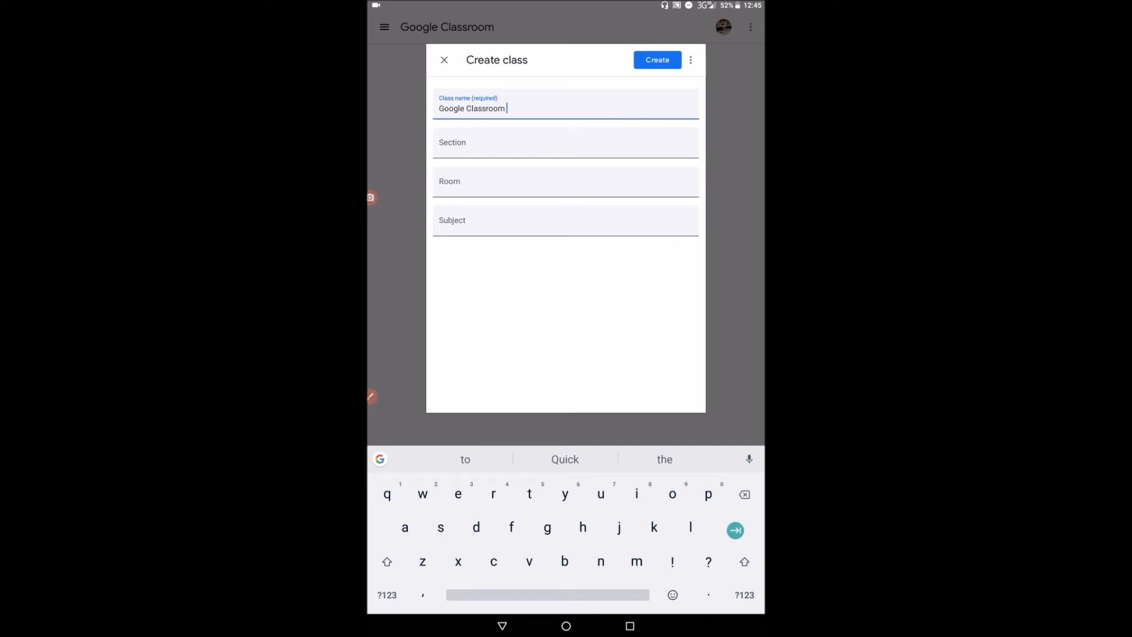
{"action": "type", "text": "Training"}
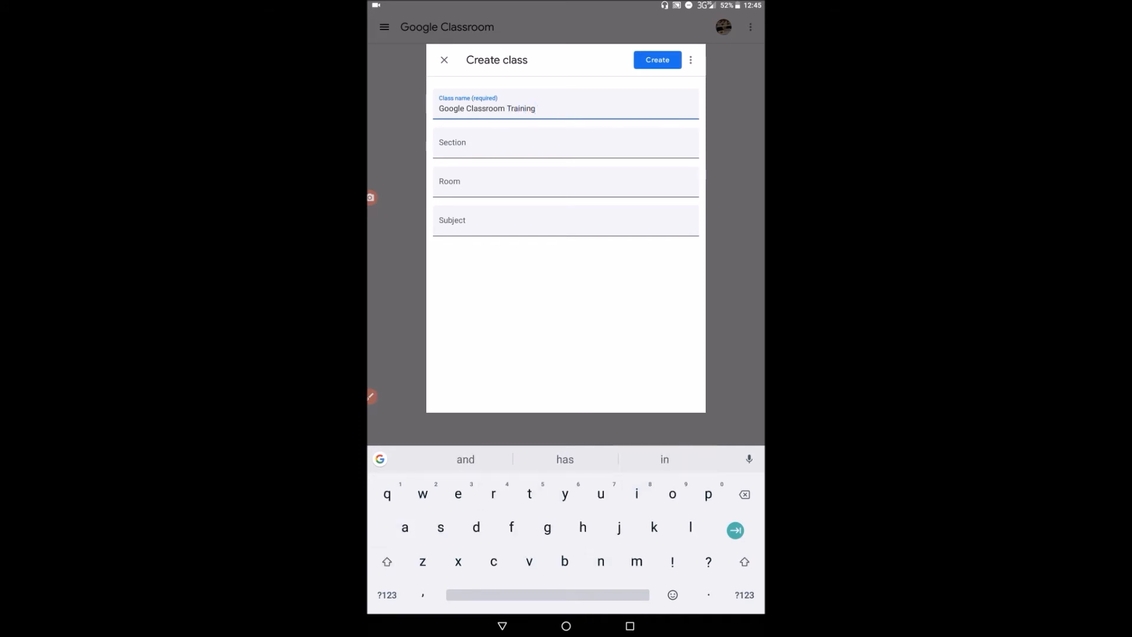
{"action": "left_click", "coordinate": [565, 142]}
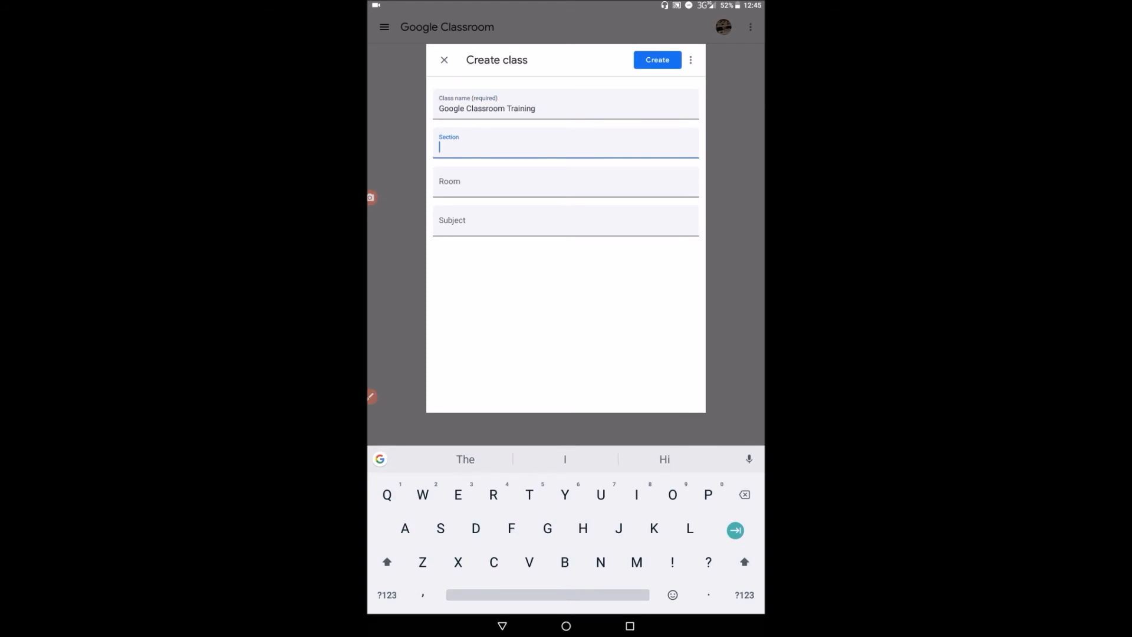
{"action": "type", "text": "How to install Google classroom"}
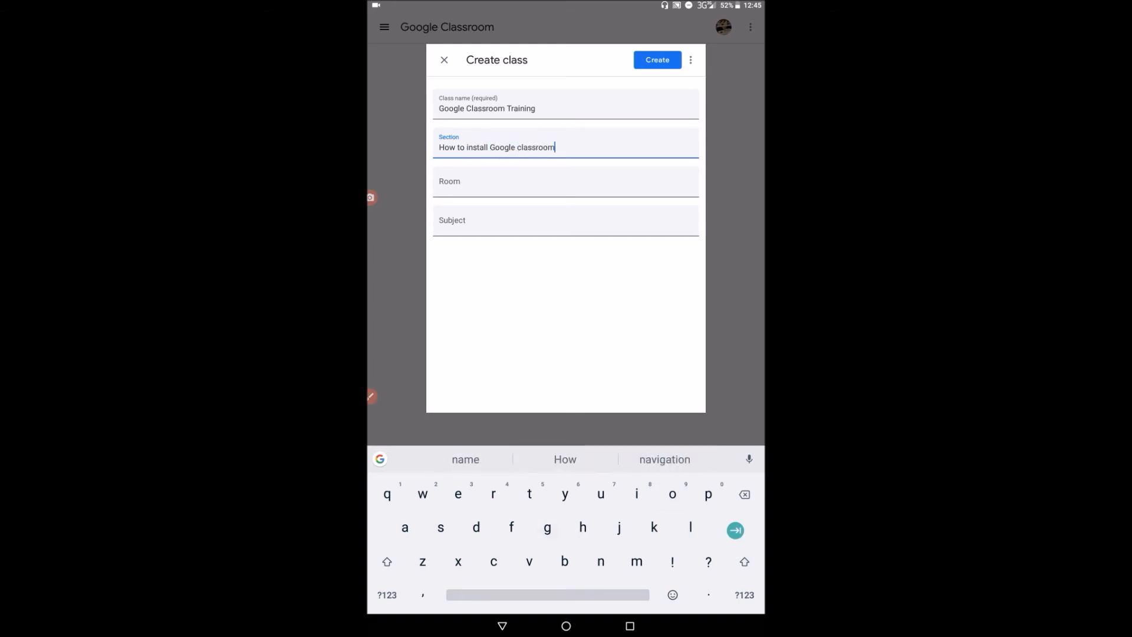
{"action": "type", "text": "a"}
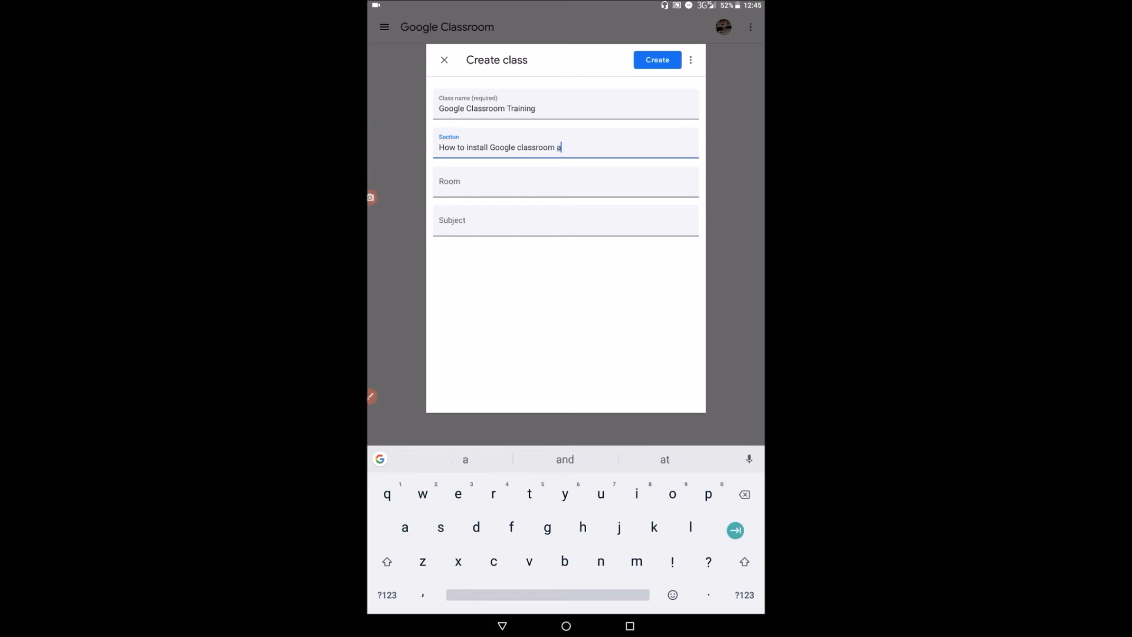
{"action": "type", "text": "pp"}
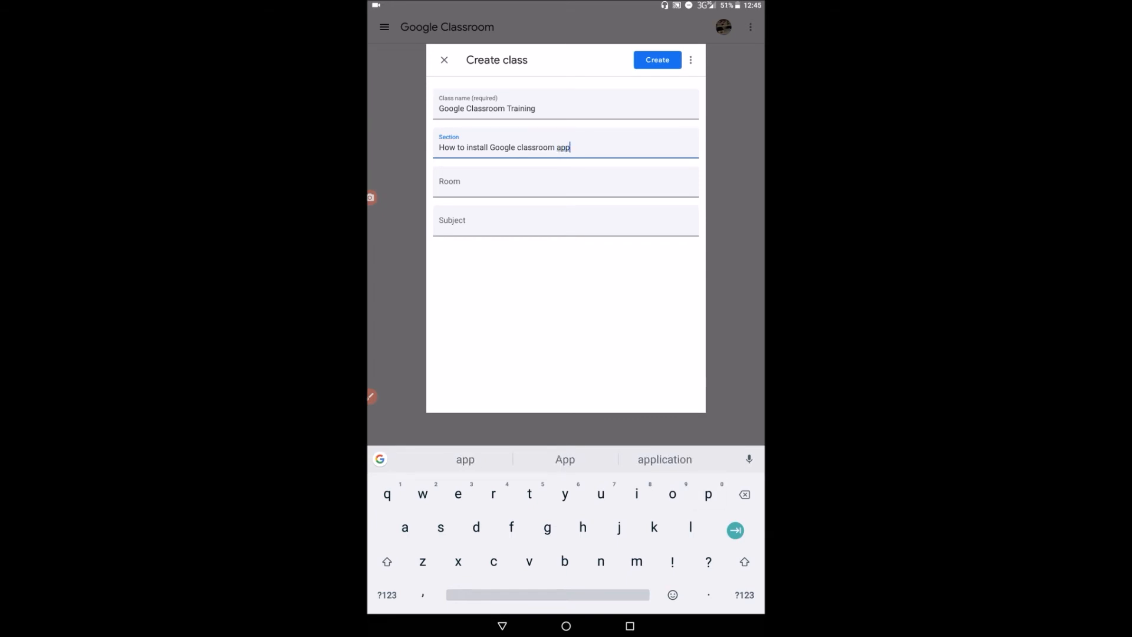
{"action": "left_click", "coordinate": [663, 459]}
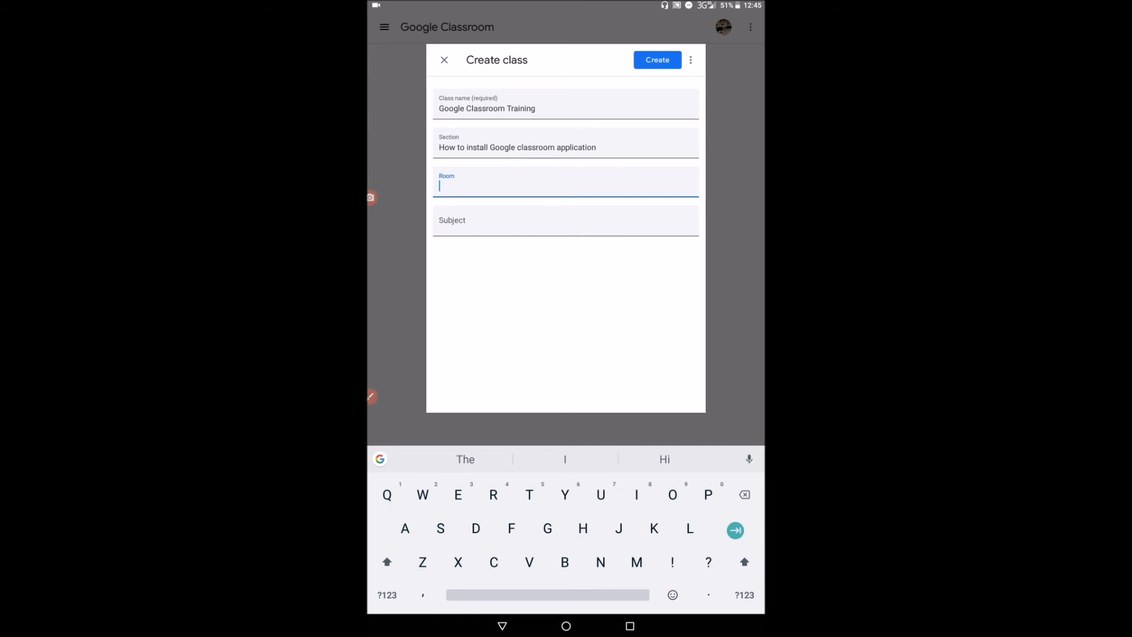
- Enter the subject 'Key points to note' and create the class
{"action": "left_click", "coordinate": [566, 220]}
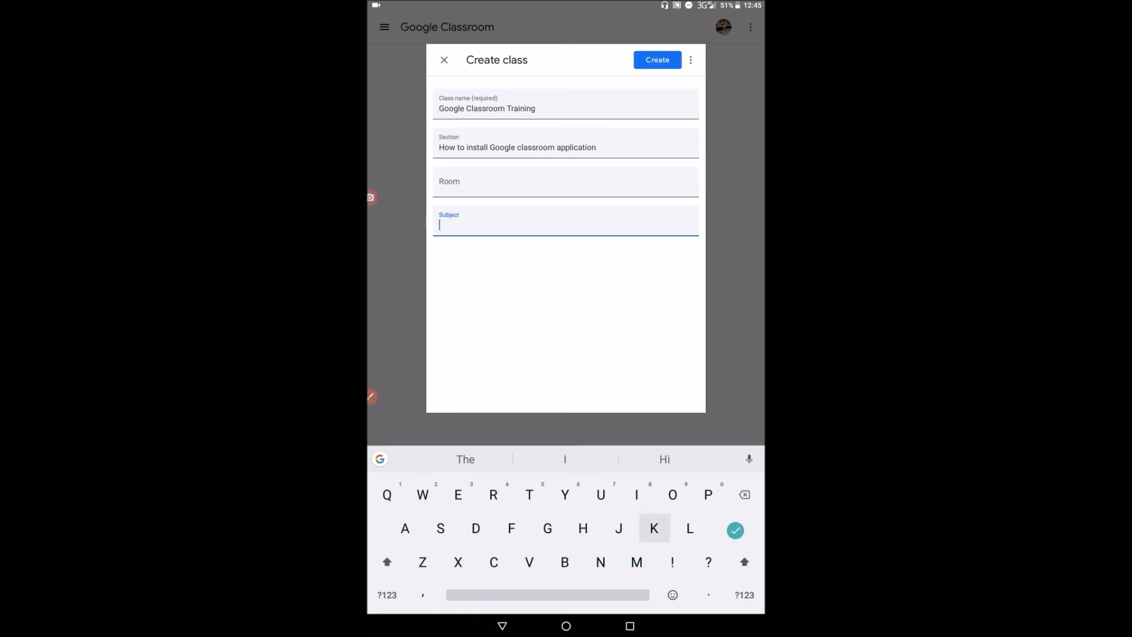
{"action": "type", "text": "Key po"}
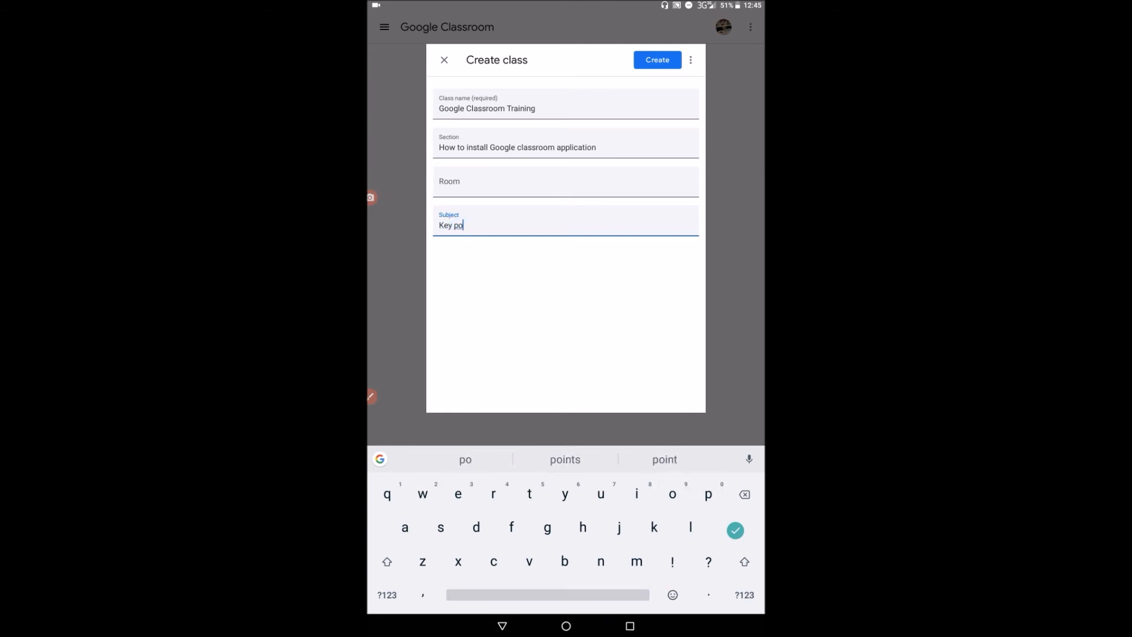
{"action": "type", "text": "ints to"}
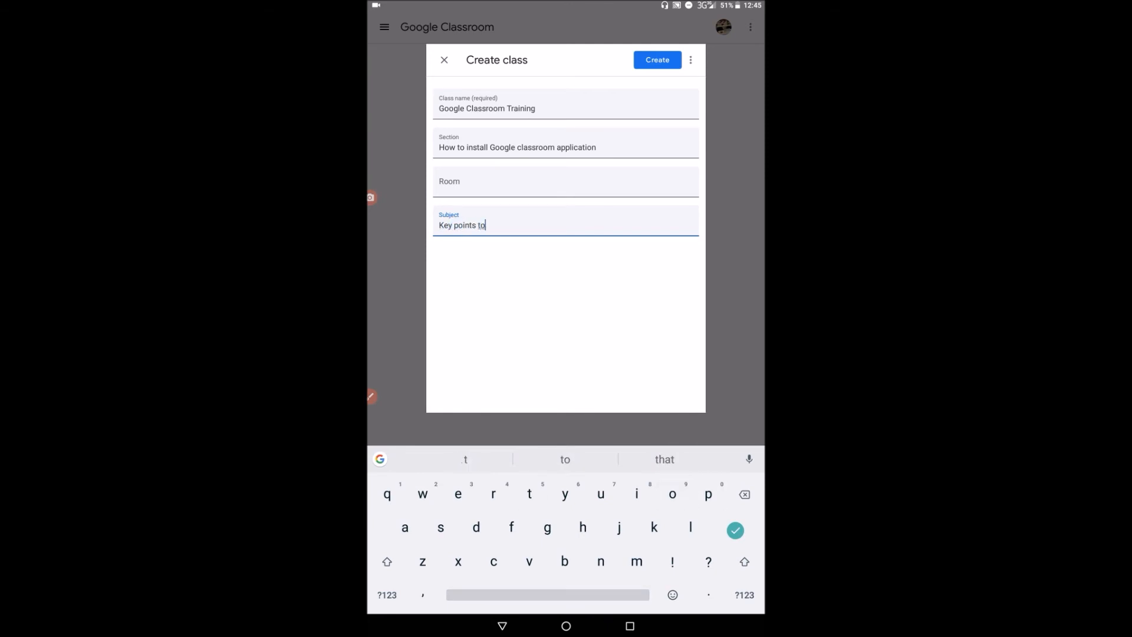
{"action": "type", "text": "note"}
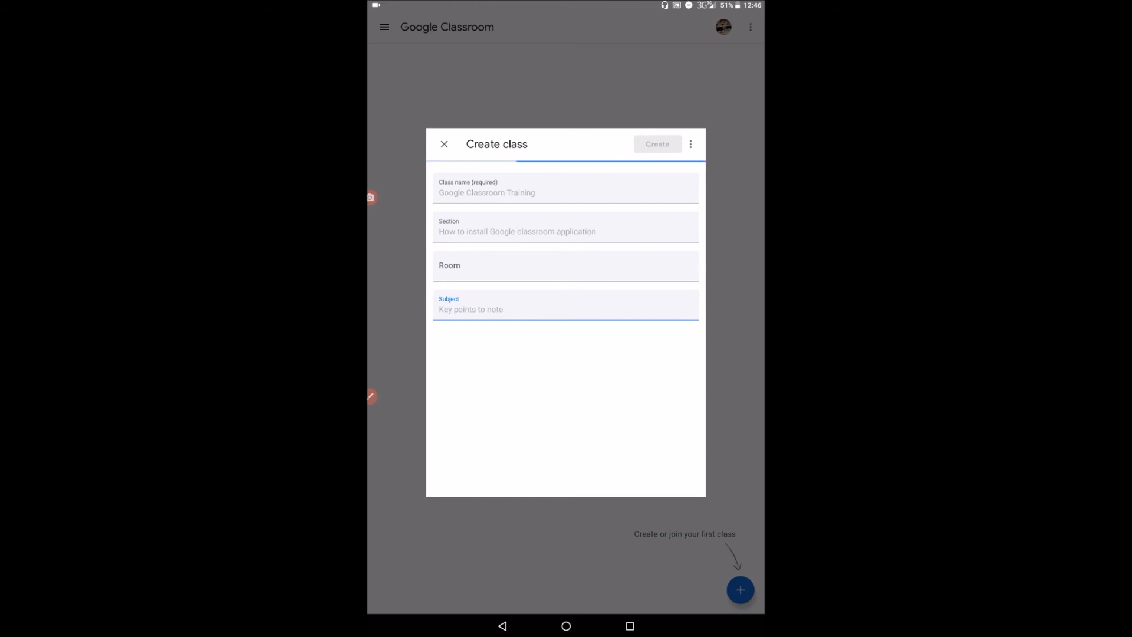
- Open Google Classroom Training from the navigation menu's Teaching list
{"action": "left_click", "coordinate": [444, 143]}
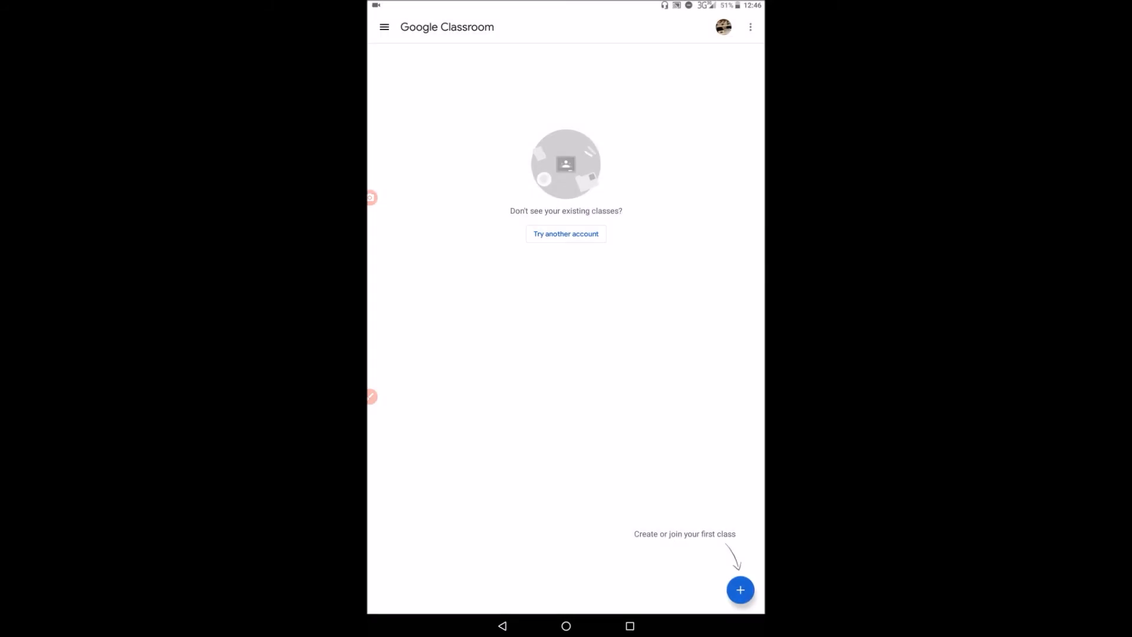
{"action": "left_click", "coordinate": [384, 26]}
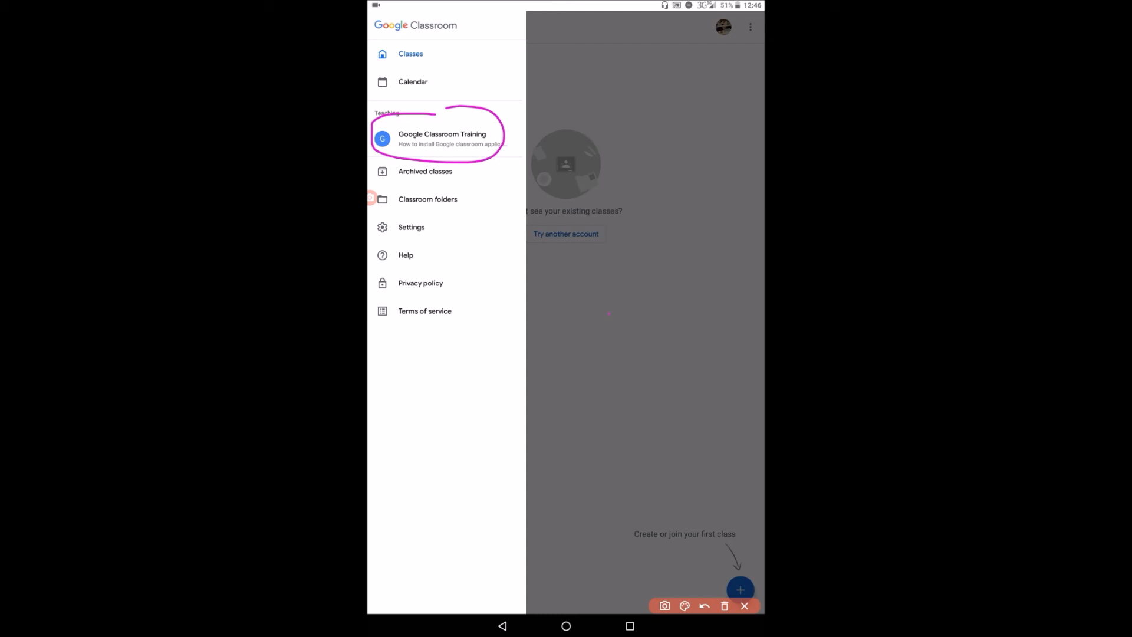
{"action": "left_click", "coordinate": [744, 606]}
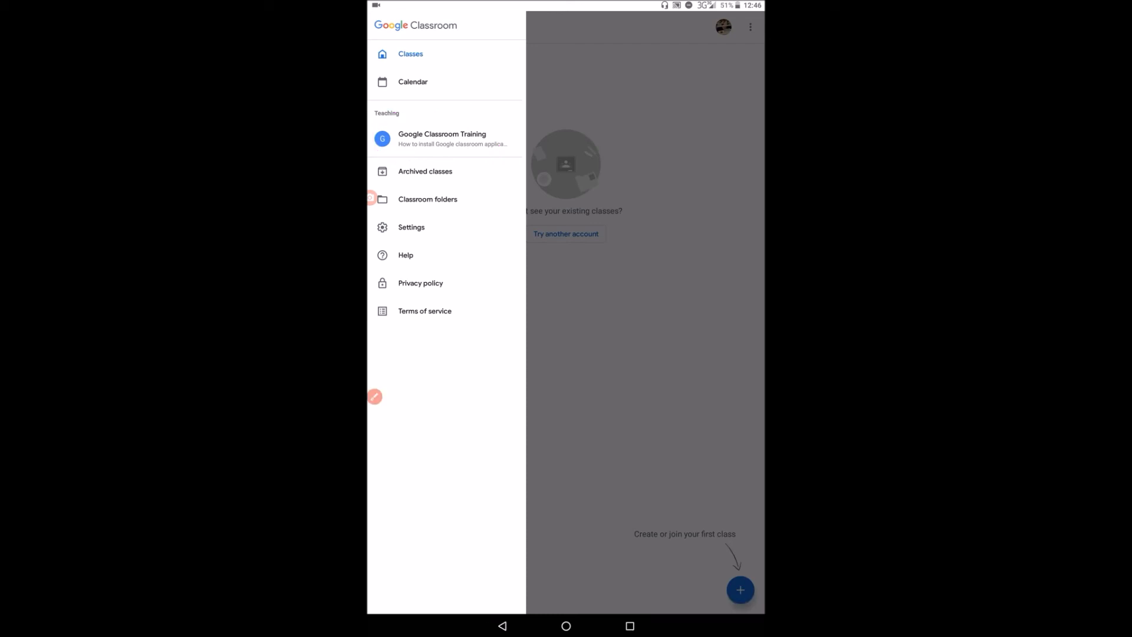
{"action": "left_click", "coordinate": [441, 138]}
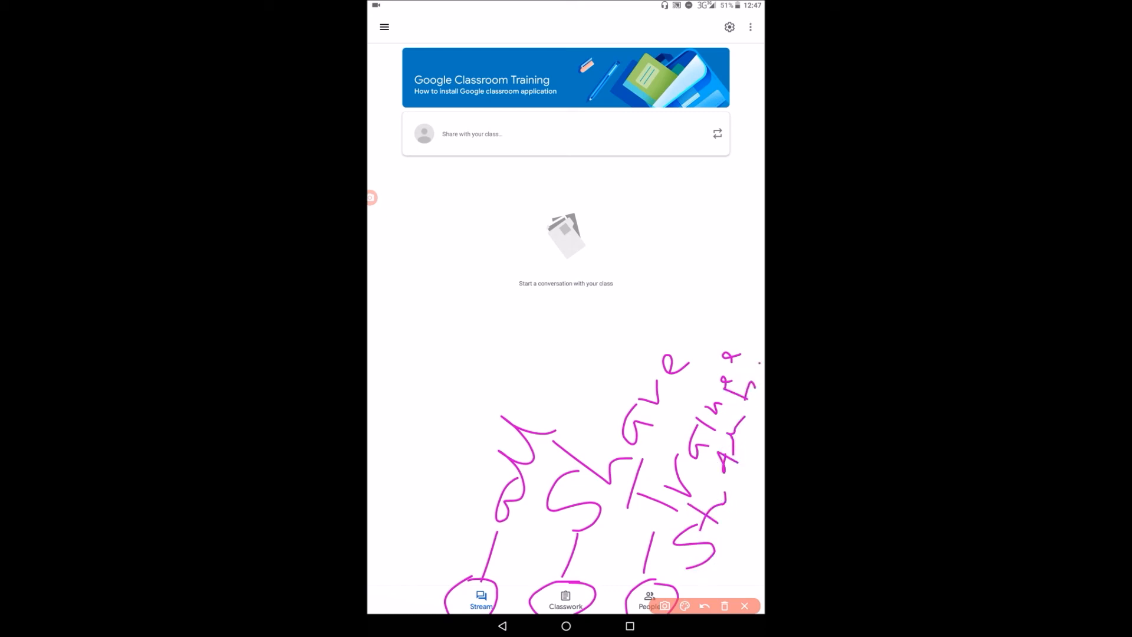
- View the empty Classwork page, then People, listing one teacher and no students
{"action": "left_click", "coordinate": [742, 605]}
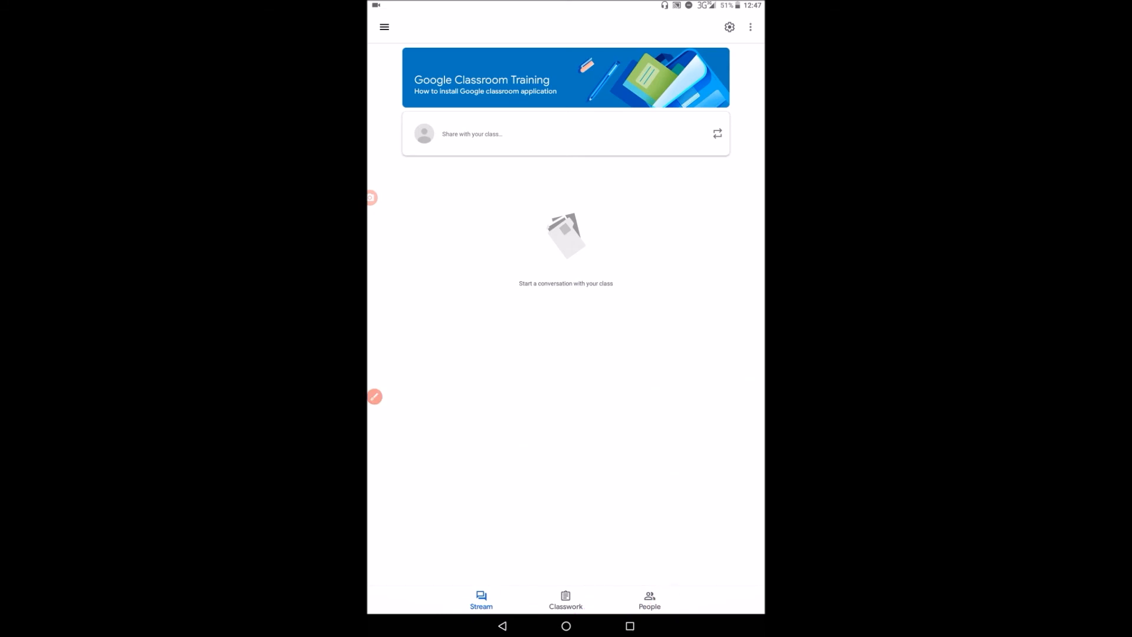
{"action": "left_click", "coordinate": [565, 601]}
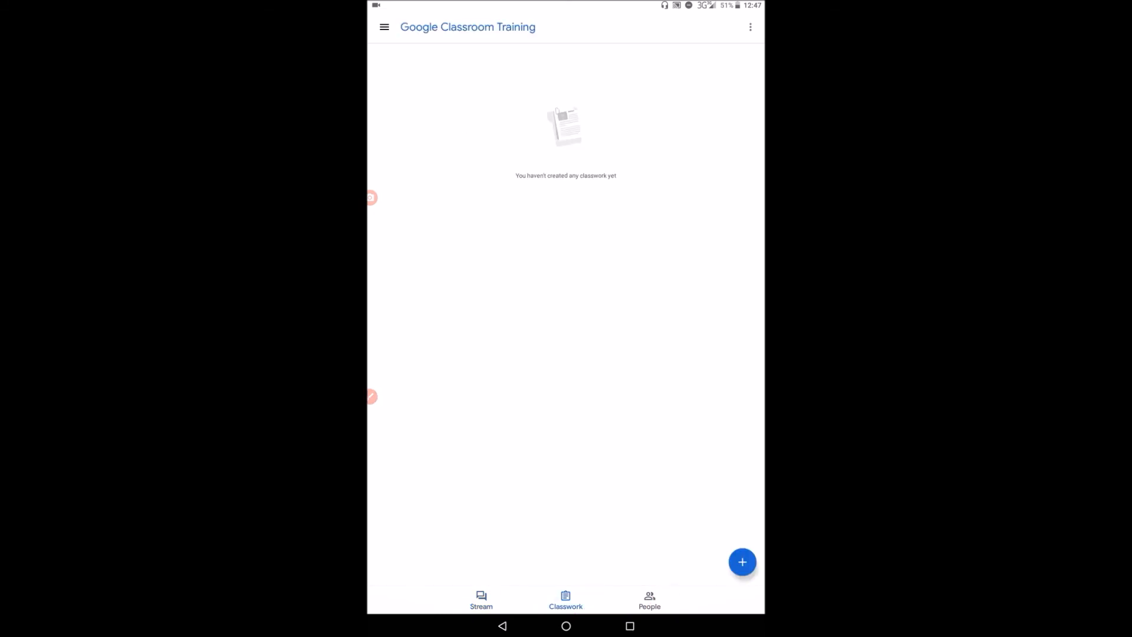
{"action": "left_click", "coordinate": [648, 600]}
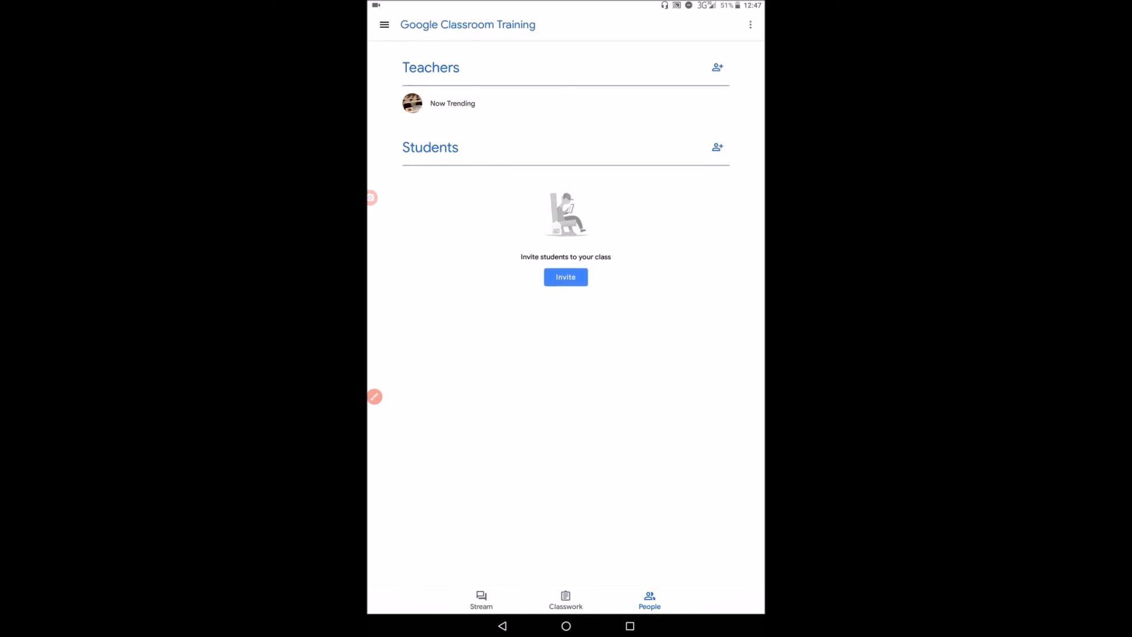
{"action": "left_click", "coordinate": [374, 396]}
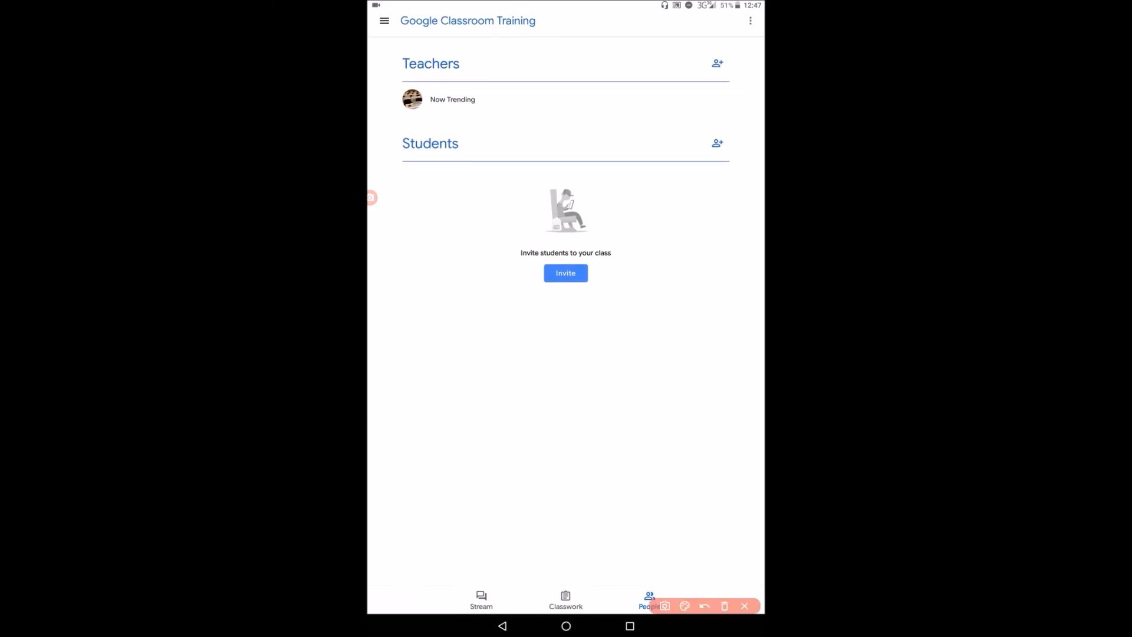
{"action": "left_click_drag", "start_coordinate": [430, 63], "coordinate": [430, 143]}
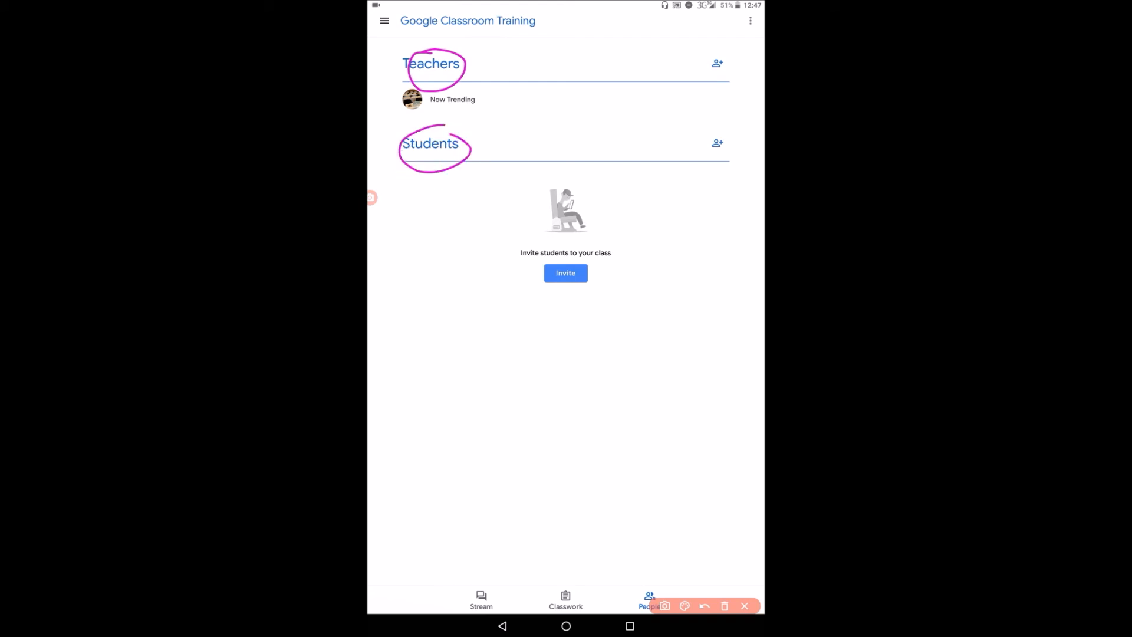
{"action": "left_click", "coordinate": [743, 605]}
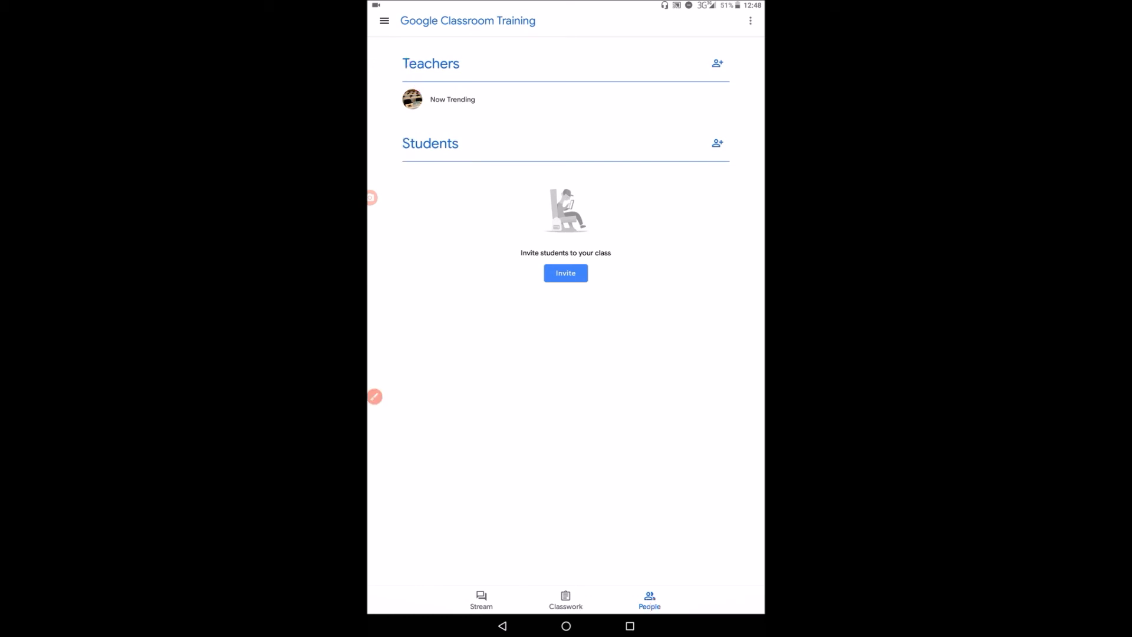
{"action": "left_click", "coordinate": [565, 273]}
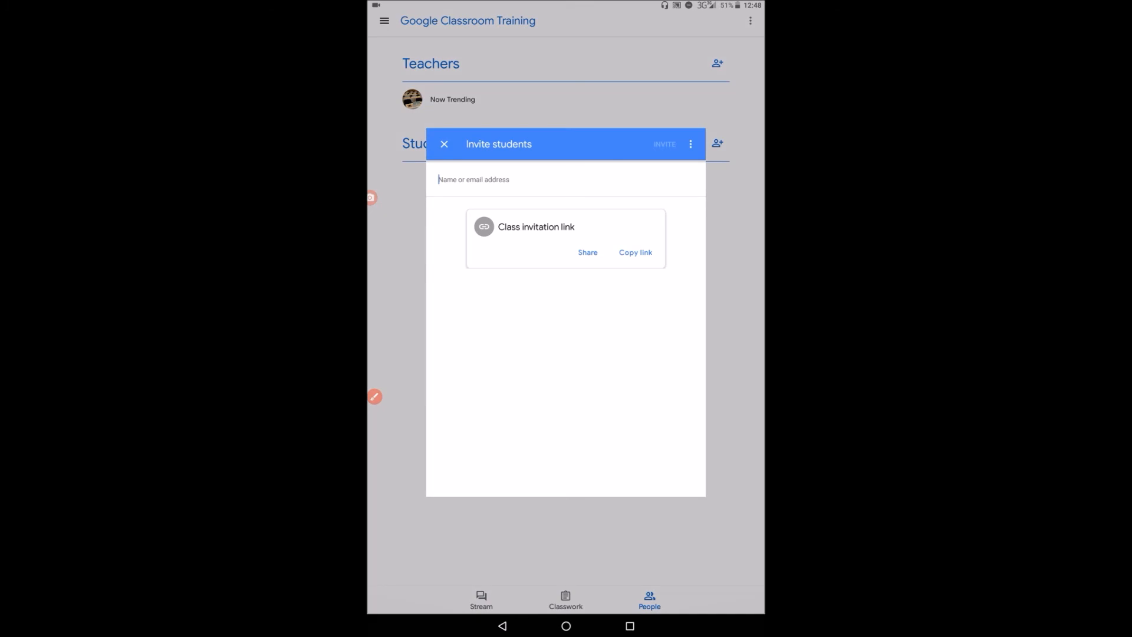
{"action": "left_click", "coordinate": [565, 180]}
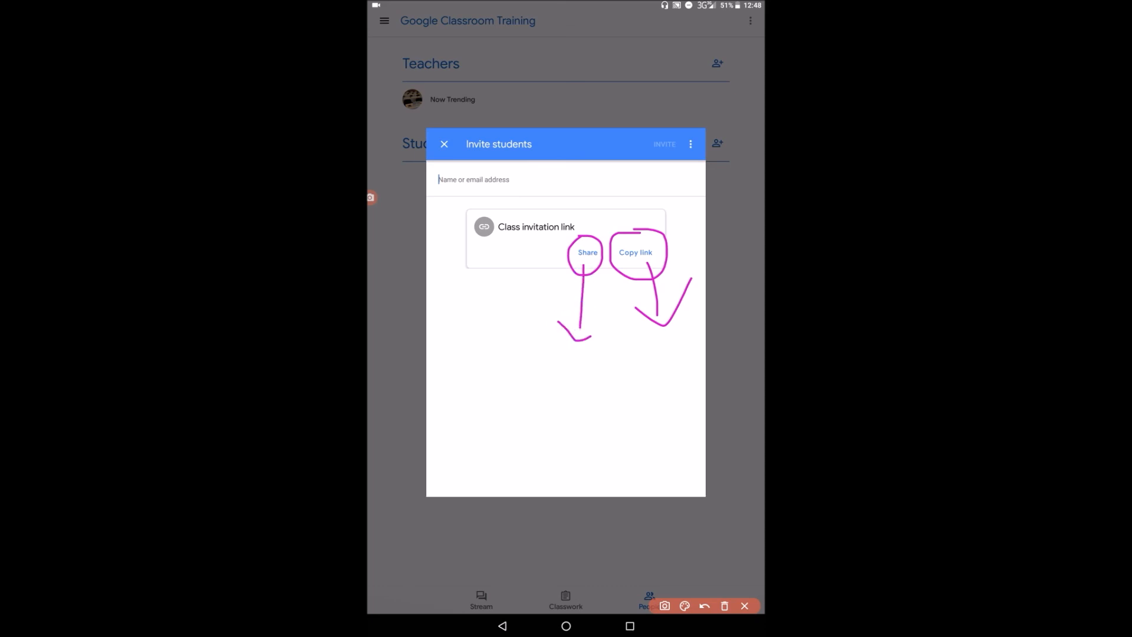
{"action": "left_click", "coordinate": [724, 605]}
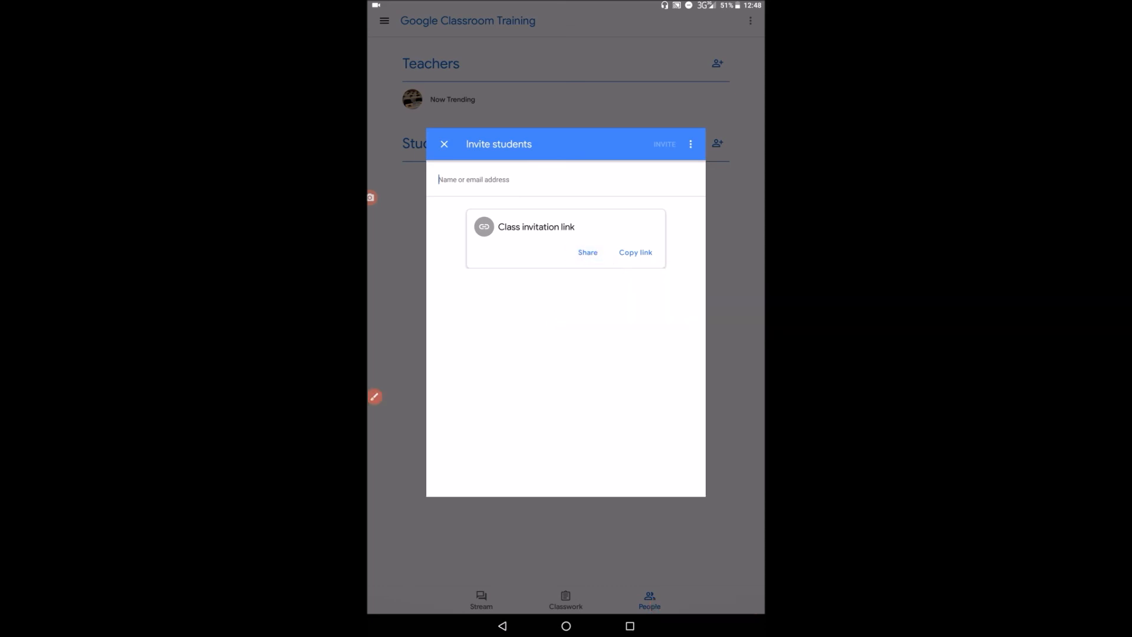
{"action": "left_click", "coordinate": [588, 252]}
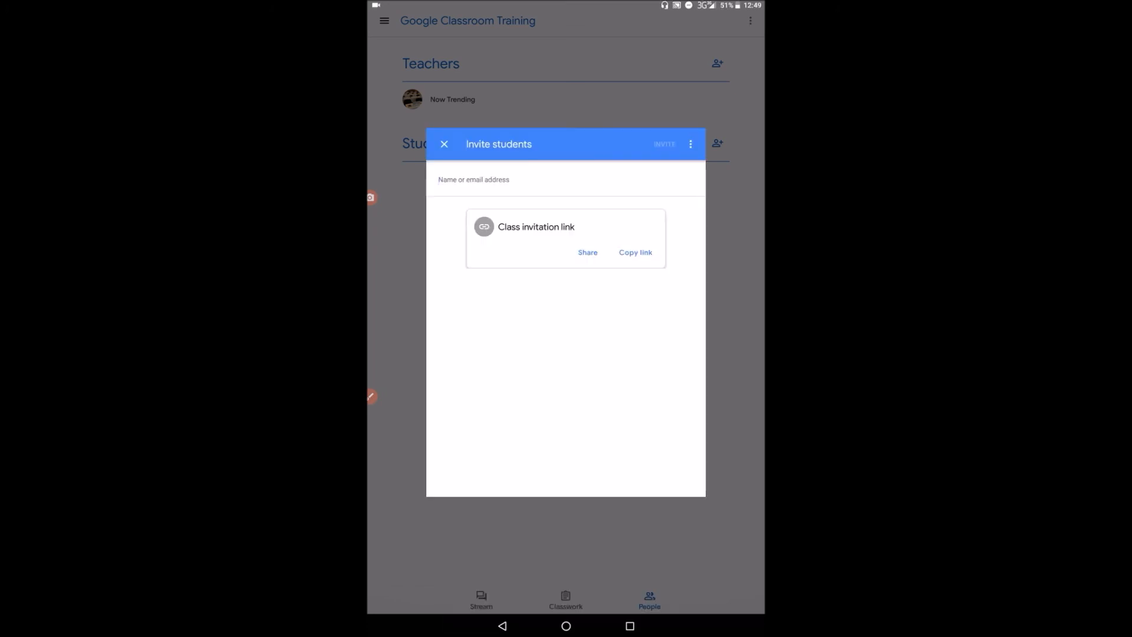
{"action": "left_click", "coordinate": [634, 252]}
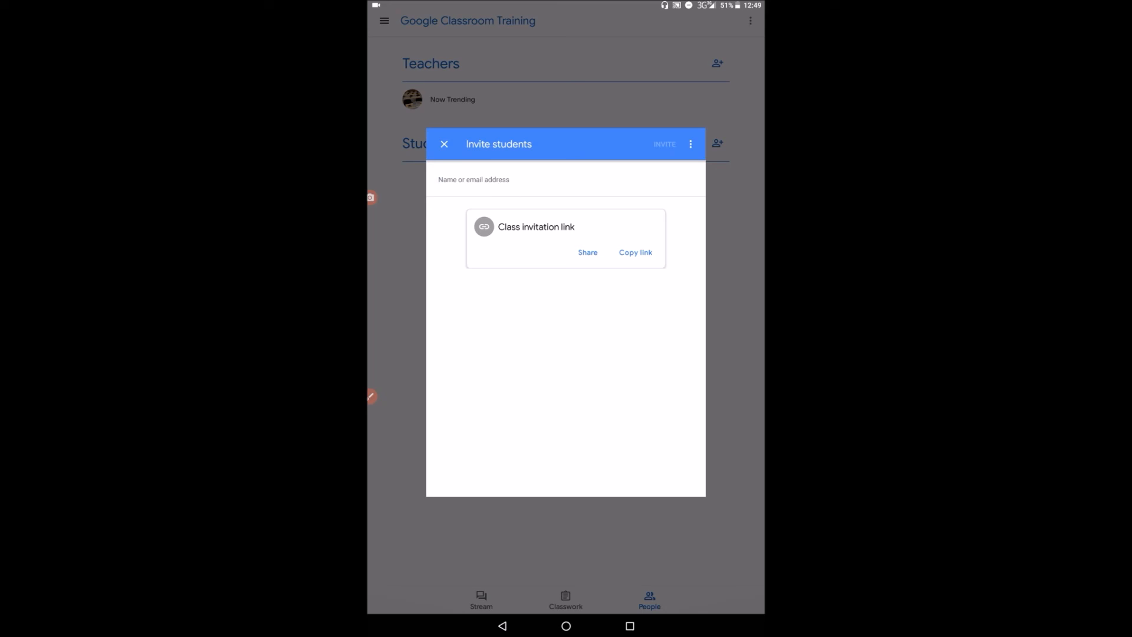
{"action": "left_click", "coordinate": [444, 144]}
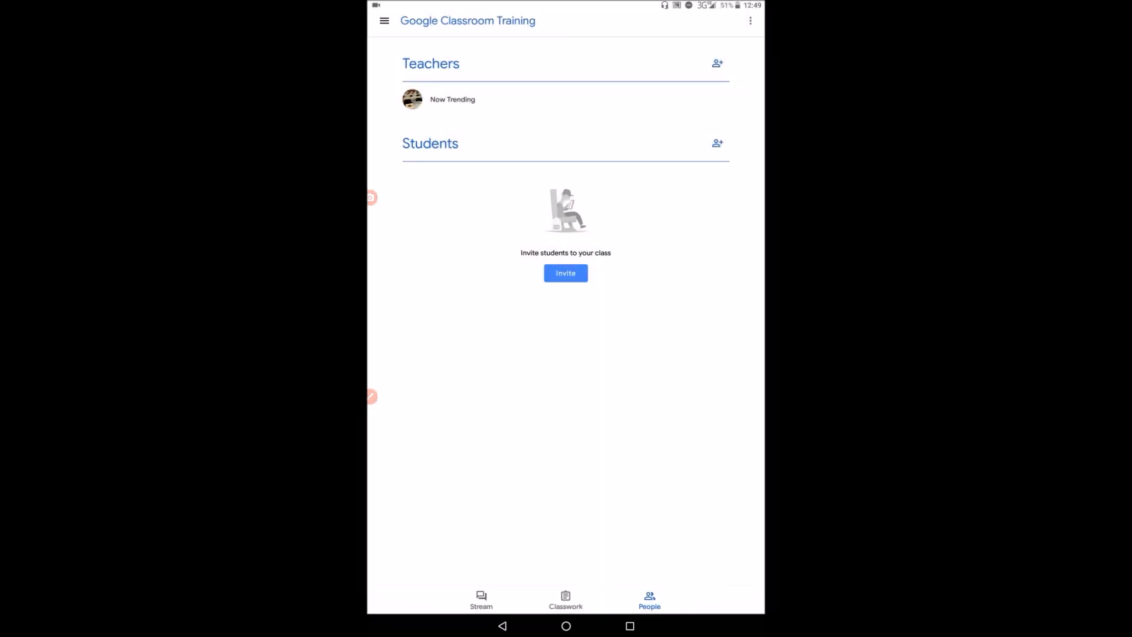